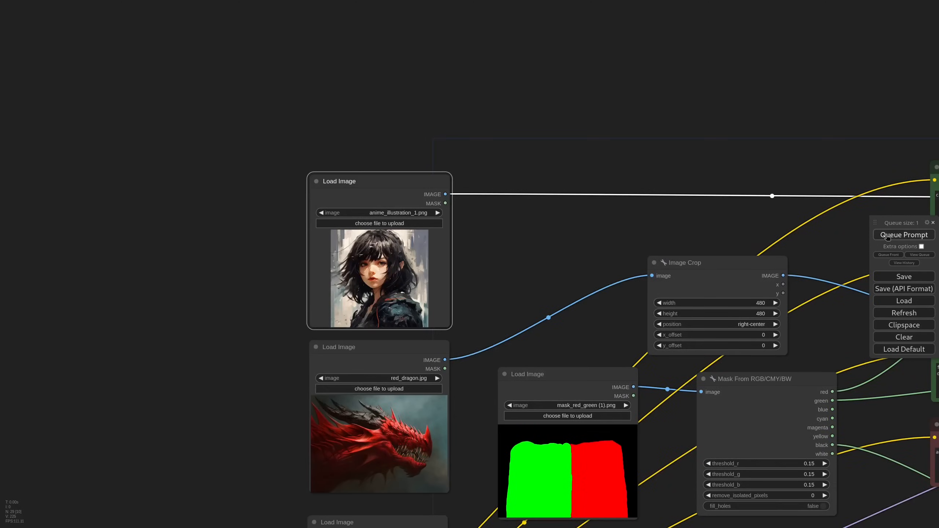
Queue the workflow twice to generate the red dragon beside the black-haired girl
{"action": "left_click", "coordinate": [904, 234]}
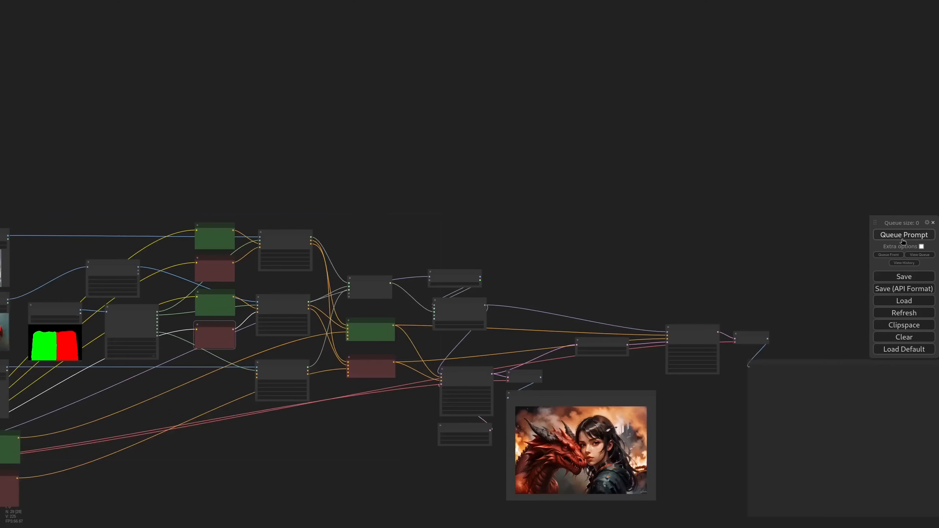
{"action": "left_click", "coordinate": [904, 234]}
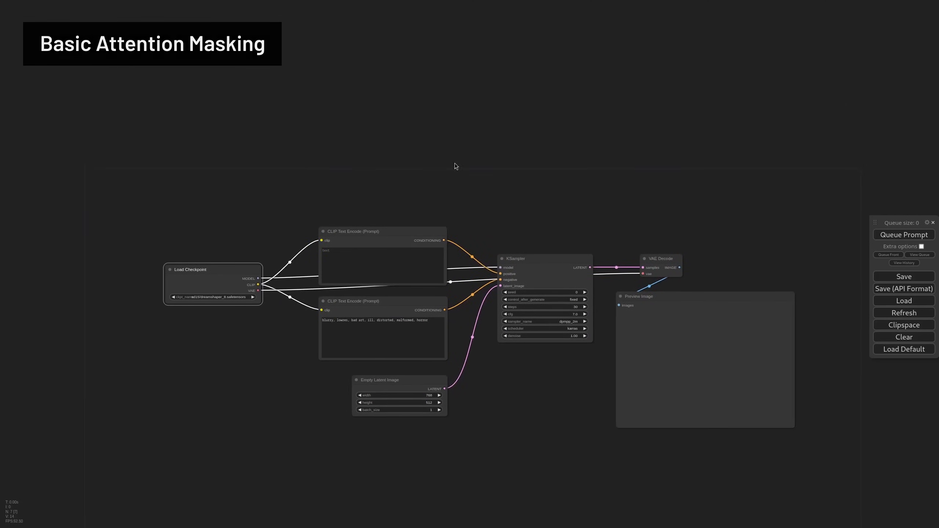
Add IPAdapter nodes and load the astronaut photo as the reference image
{"action": "type", "text": "ip"}
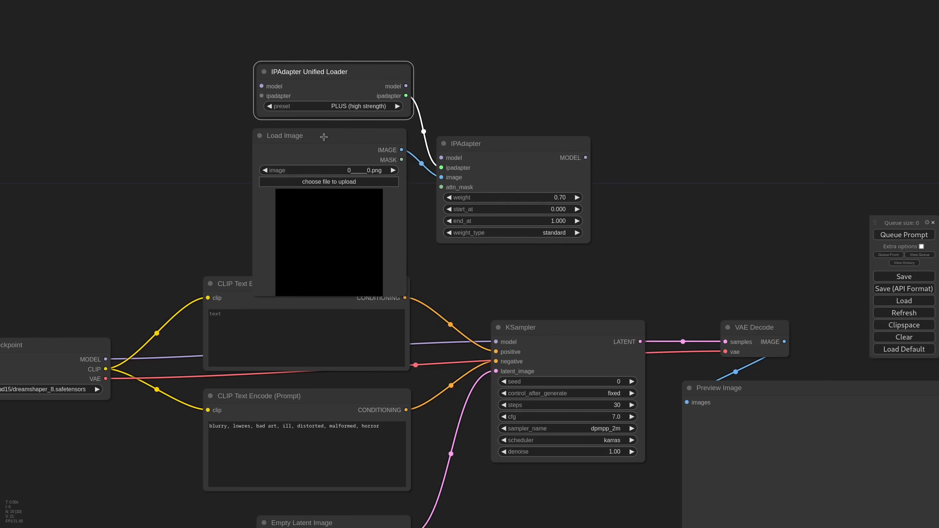
{"action": "left_click", "coordinate": [328, 171]}
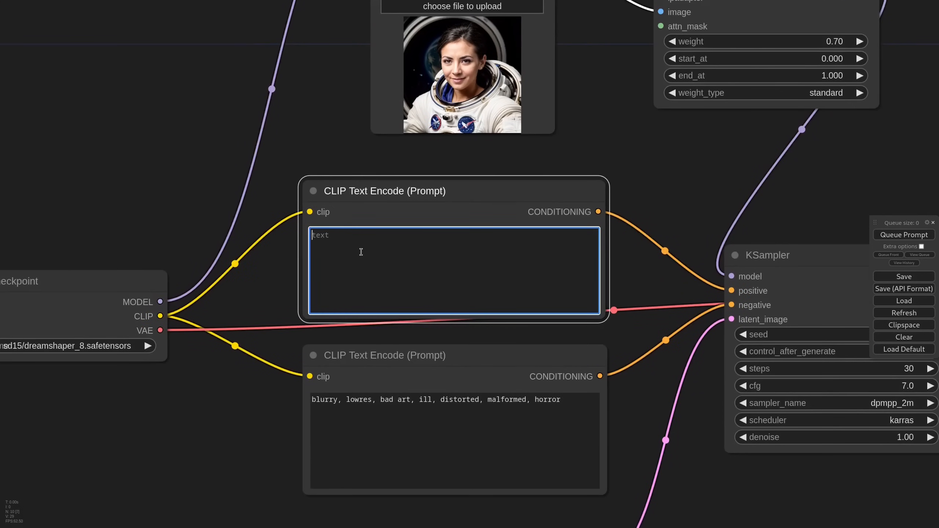
Set the positive prompt to 'a closeup of a woman astronaut in an enchanted forest, high quality, detailed'
{"action": "type", "text": "a closeup of a"}
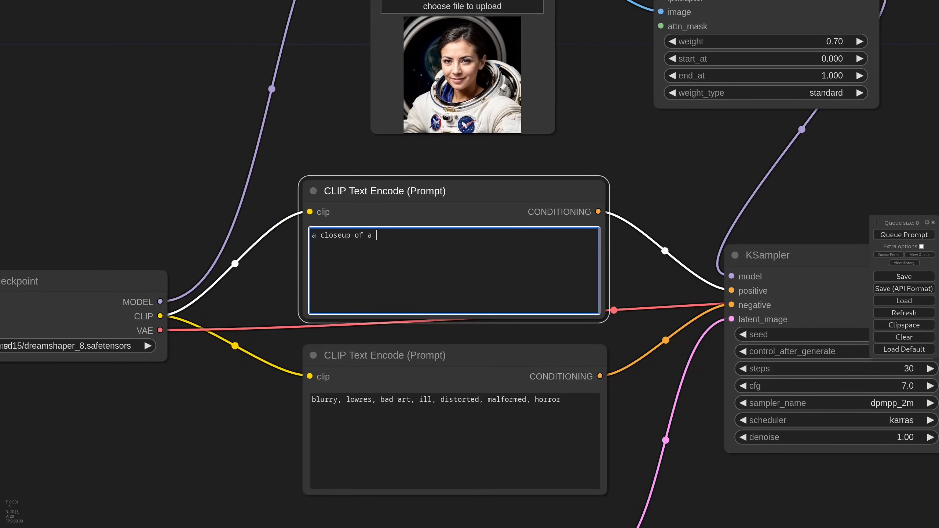
{"action": "type", "text": "woman astronaut i"}
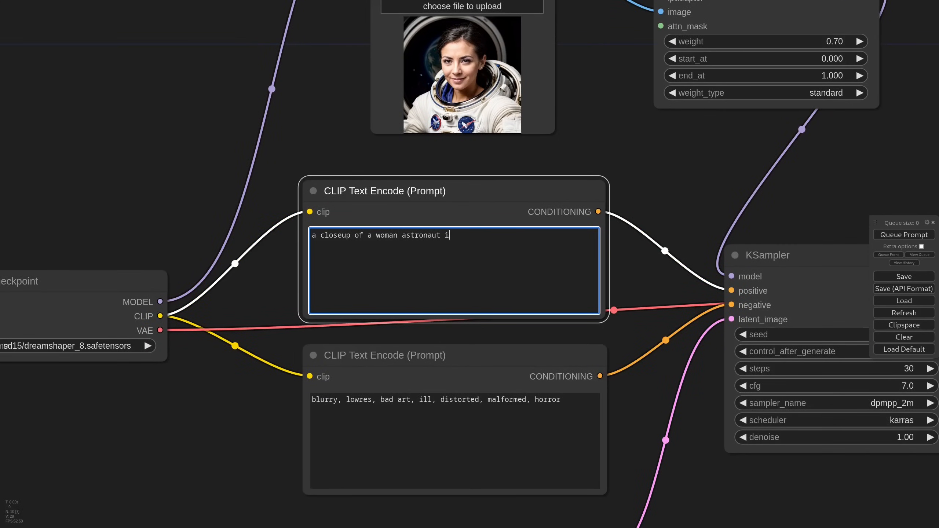
{"action": "type", "text": "n an enchanted forest,"}
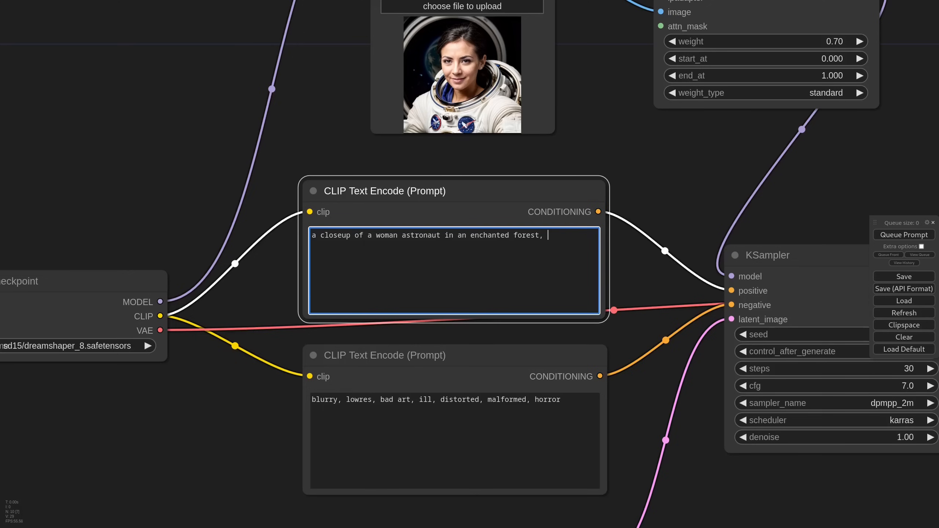
{"action": "type", "text": "high quality, detailed"}
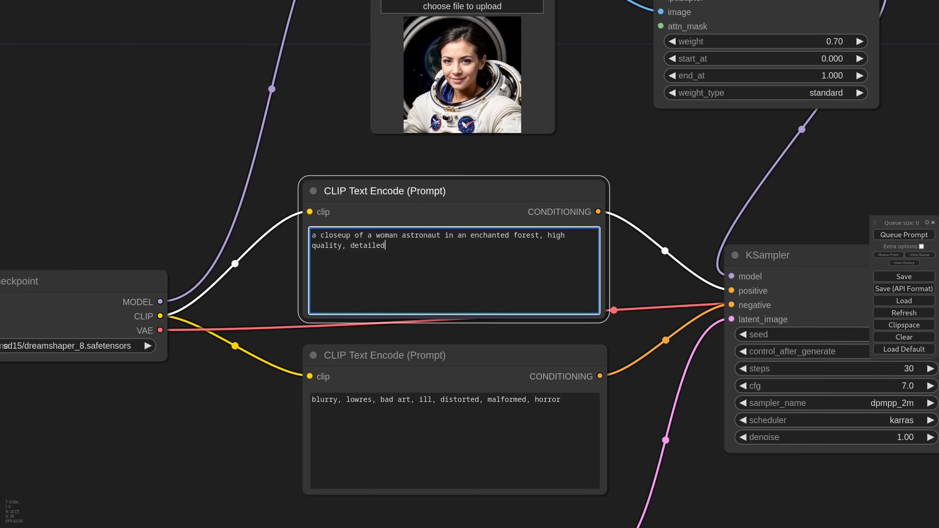
{"action": "scroll", "scroll_direction": "down", "scroll_amount": 3}
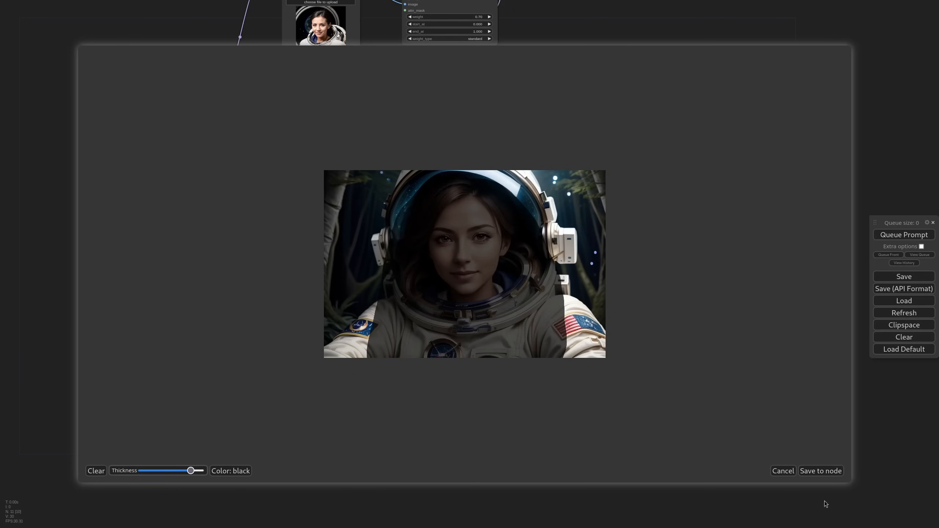
Save the mask, then bump the KSampler seed twice for new astronaut variations
{"action": "left_click", "coordinate": [820, 472]}
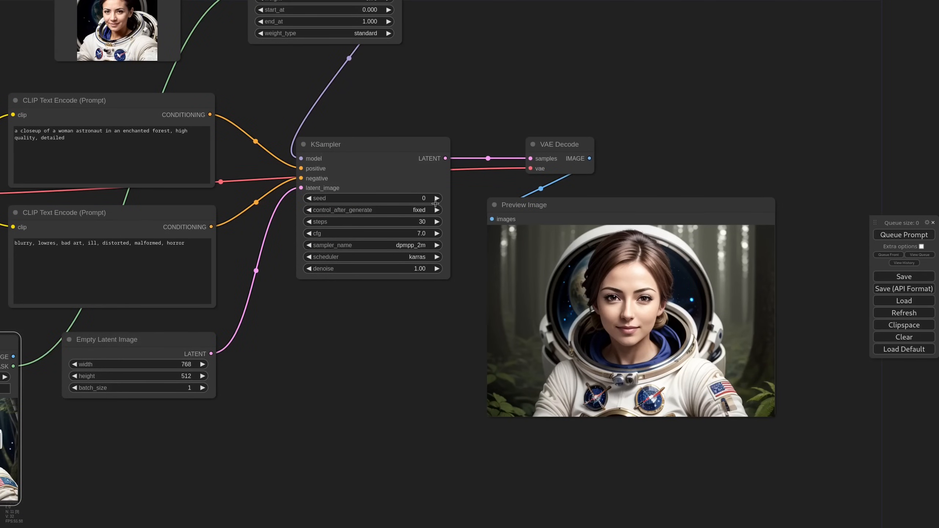
{"action": "left_click", "coordinate": [437, 198]}
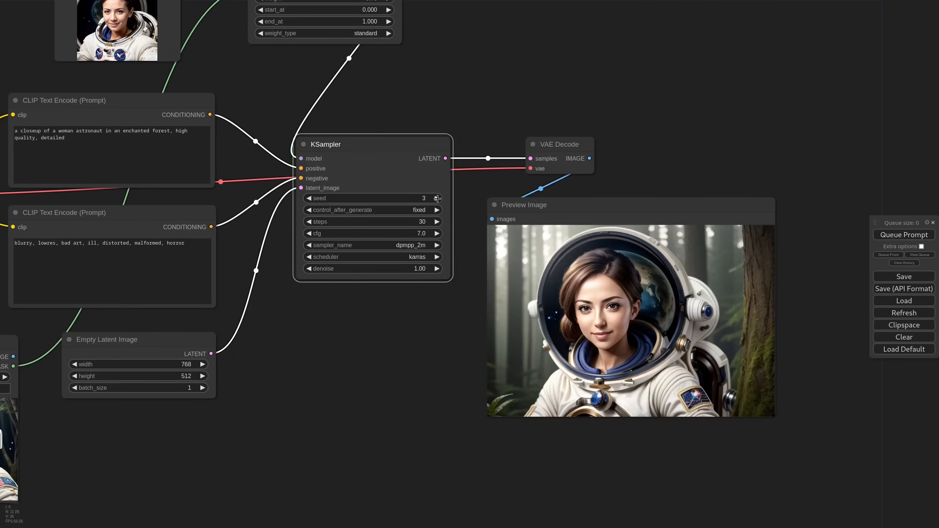
{"action": "left_click", "coordinate": [437, 198]}
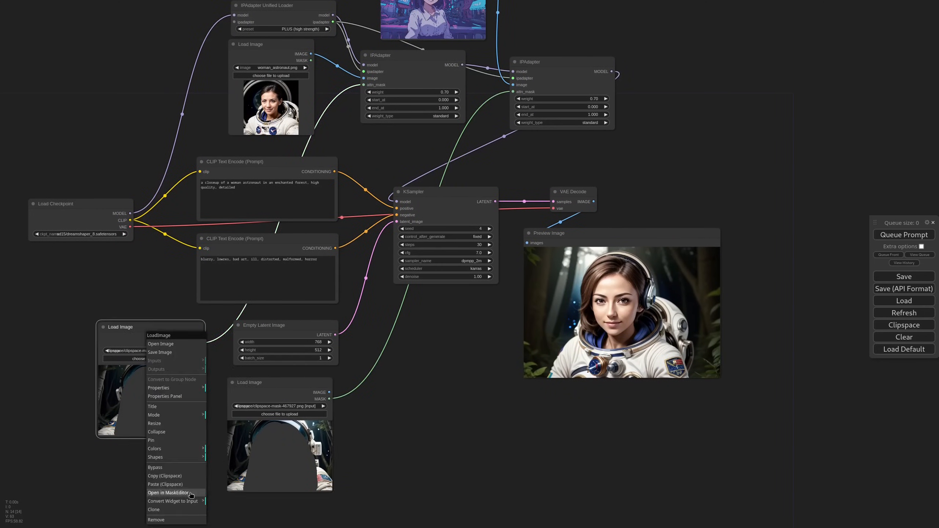
Paint a mask over half of the astronaut image and save it to the node
{"action": "left_click", "coordinate": [170, 493]}
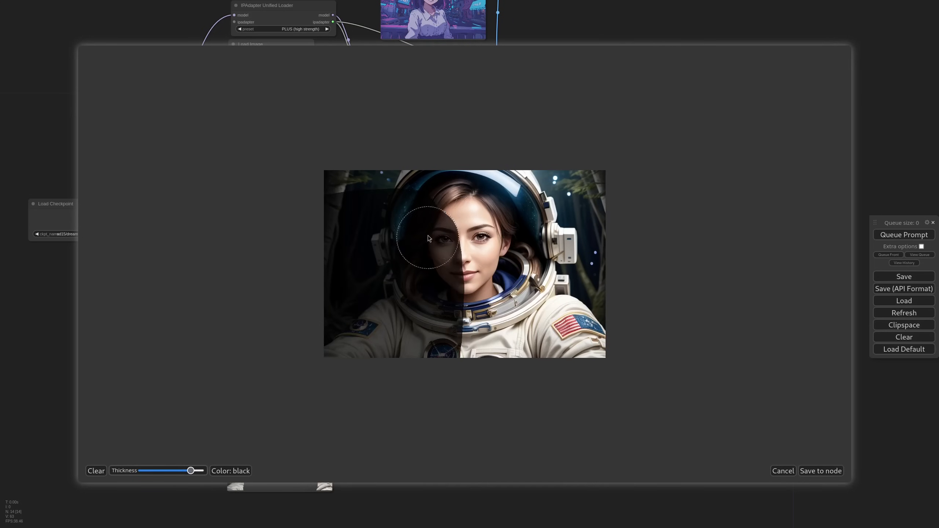
{"action": "left_click_drag", "start_coordinate": [429, 236], "coordinate": [605, 216]}
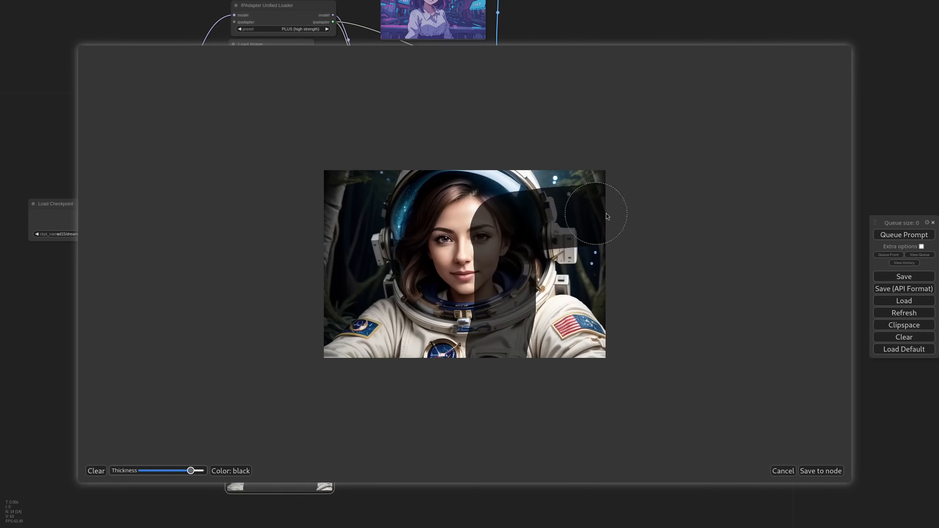
{"action": "left_click", "coordinate": [820, 471]}
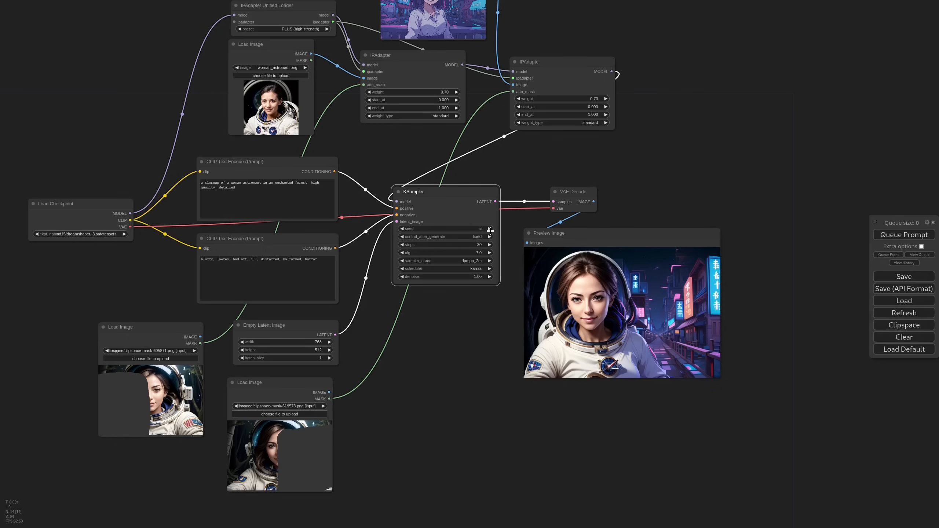
{"action": "mouse_move", "coordinate": [519, 256]}
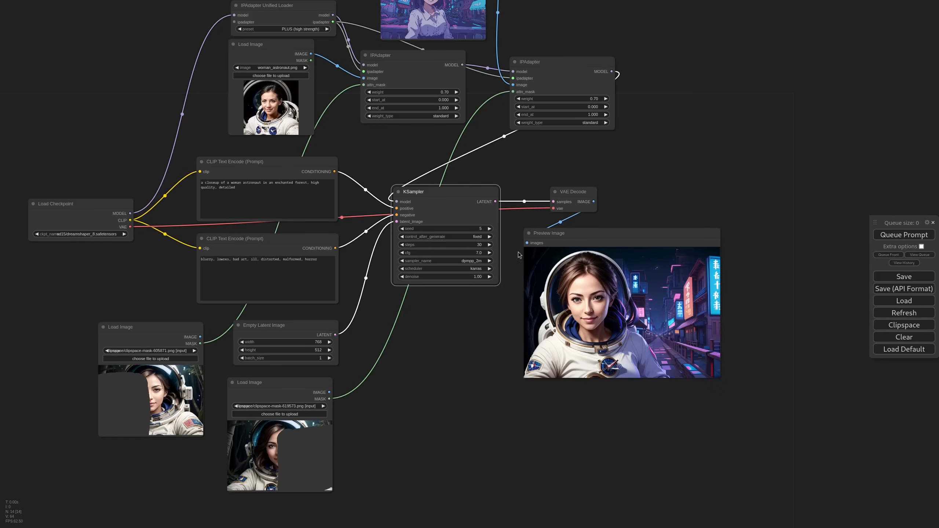
Prompt for two women, regenerate with a new seed, and lower the second IPAdapter weight to 0.60
{"action": "left_click", "coordinate": [904, 234]}
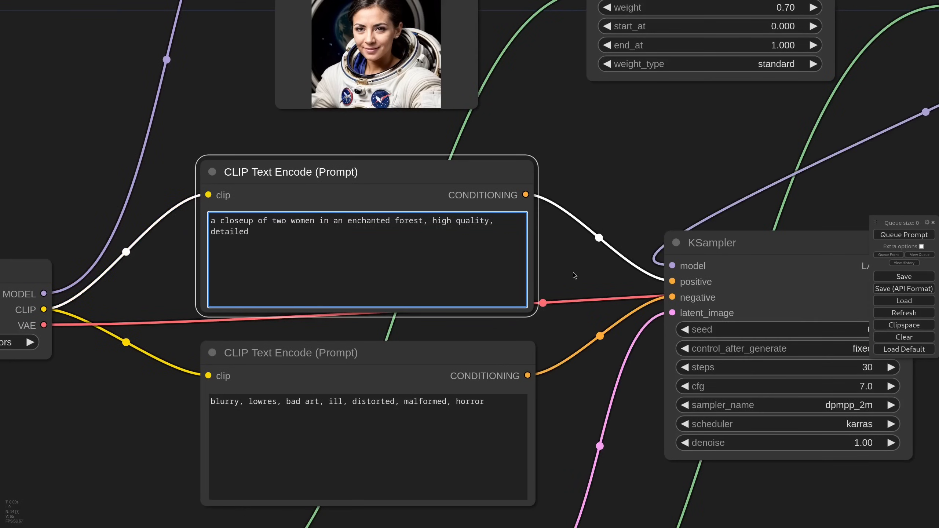
{"action": "left_click", "coordinate": [904, 234]}
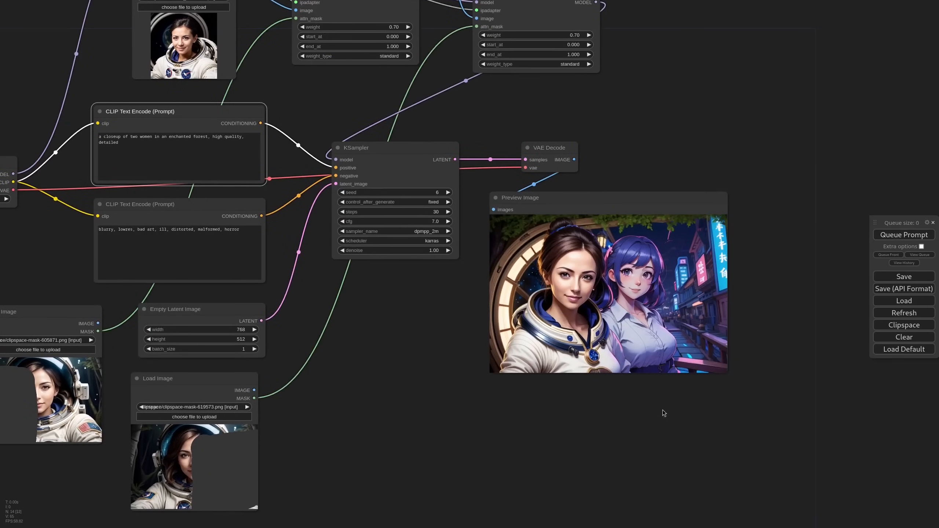
{"action": "left_click", "coordinate": [904, 234]}
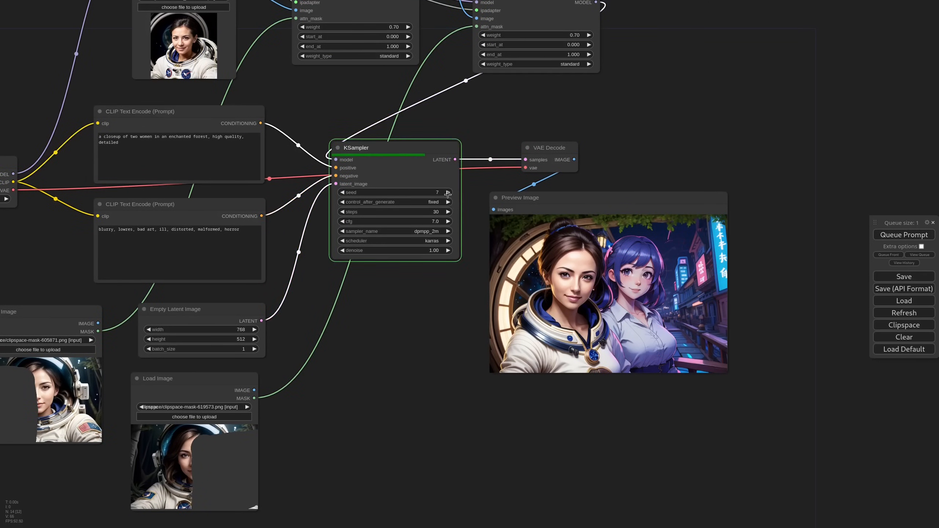
{"action": "left_click", "coordinate": [904, 234]}
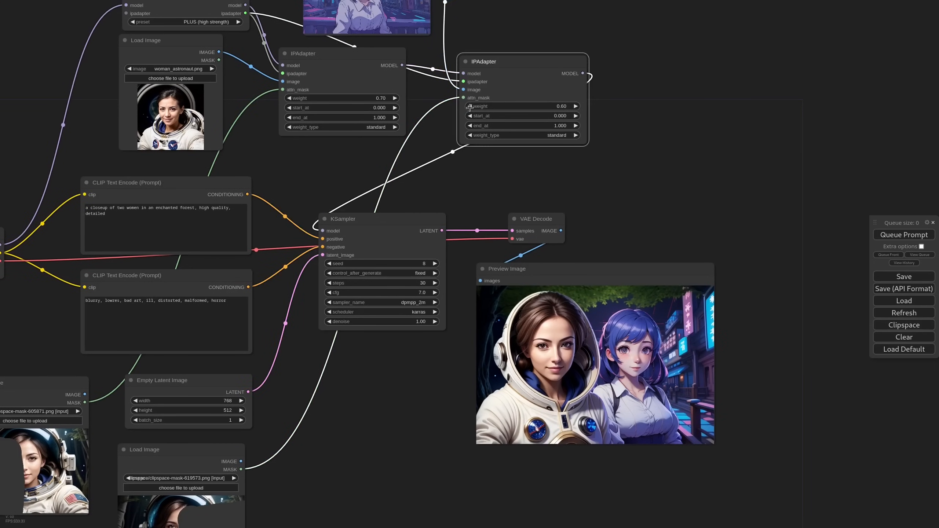
{"action": "left_click", "coordinate": [903, 234]}
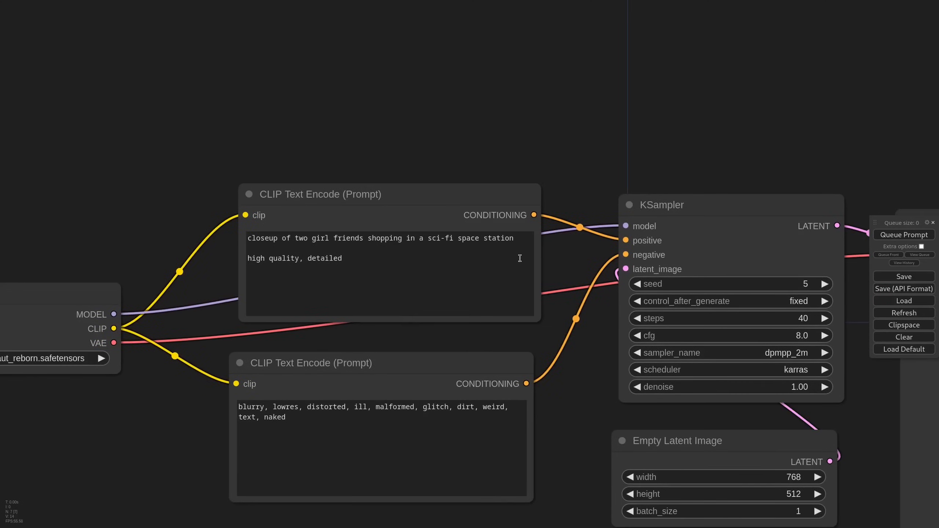
Load frazetta.jpg, anime_illustration.png and the alien5.jpeg sci-fi station into the Load Image nodes
{"action": "triple_click", "coordinate": [384, 238]}
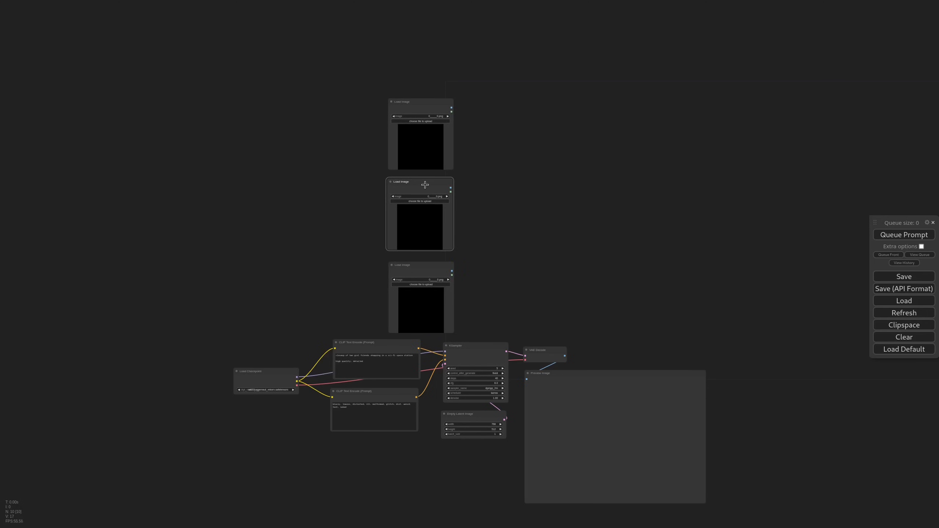
{"action": "mouse_move", "coordinate": [418, 179]}
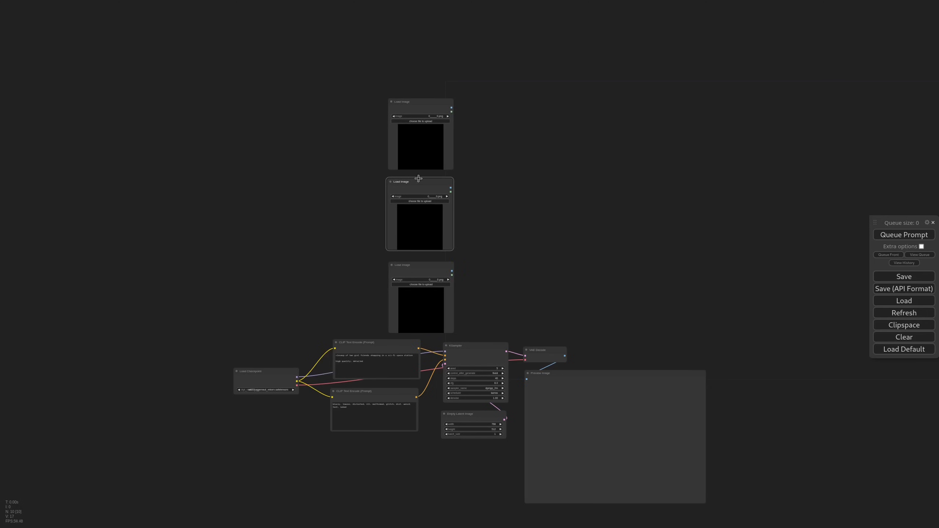
{"action": "left_click", "coordinate": [420, 121]}
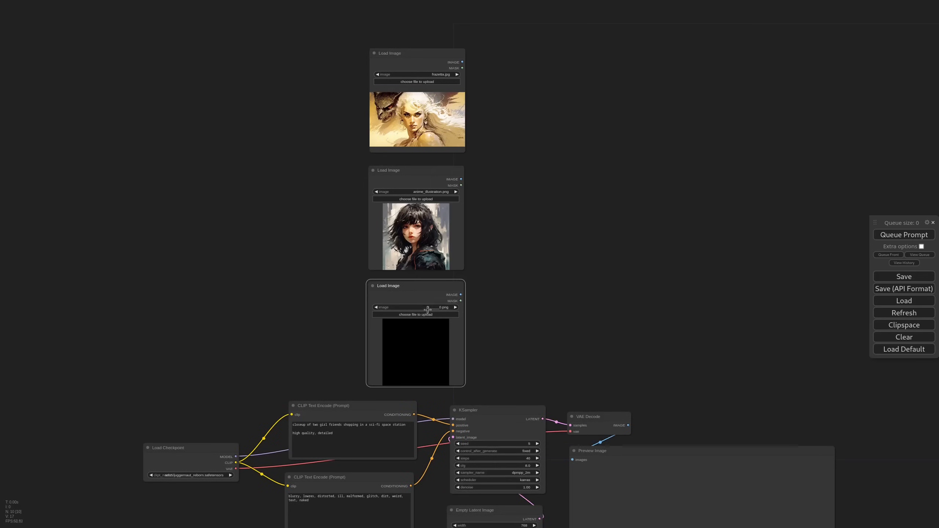
{"action": "left_click", "coordinate": [455, 307]}
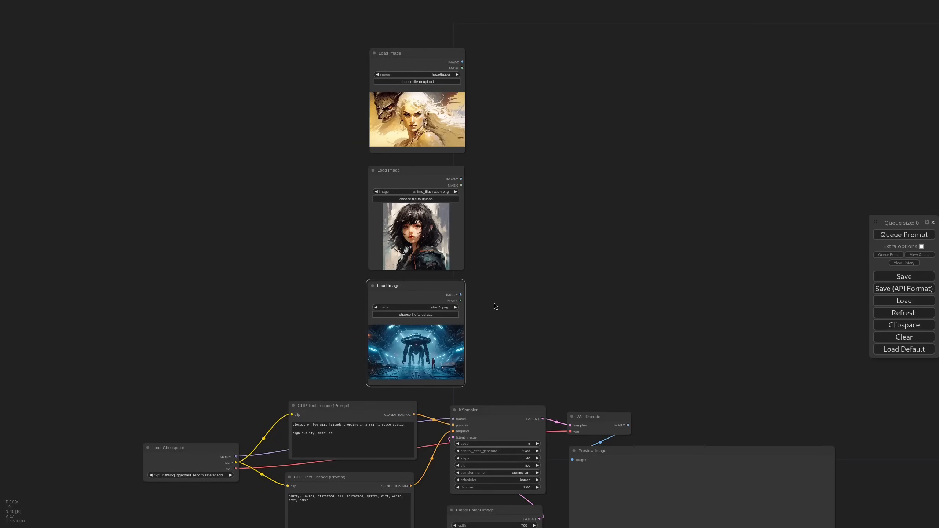
{"action": "mouse_move", "coordinate": [507, 252]}
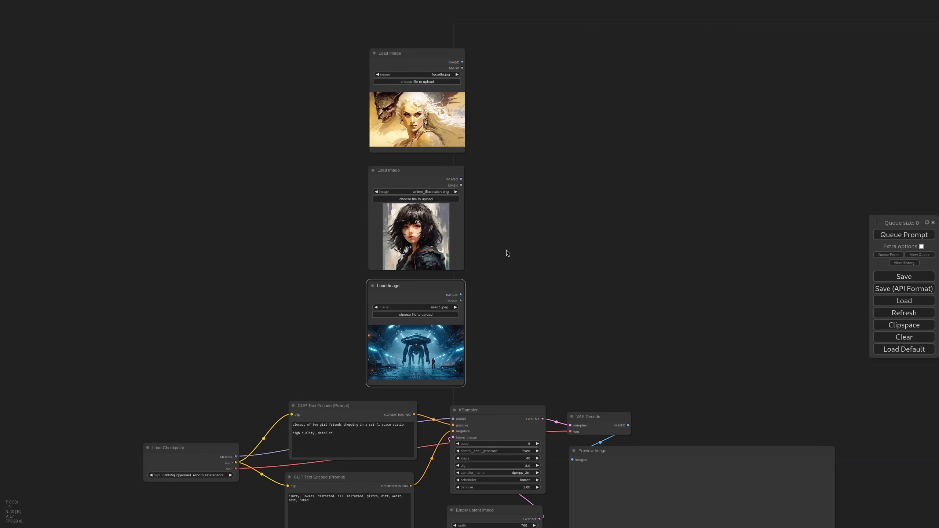
{"action": "left_click_drag", "start_coordinate": [507, 252], "coordinate": [461, 269]}
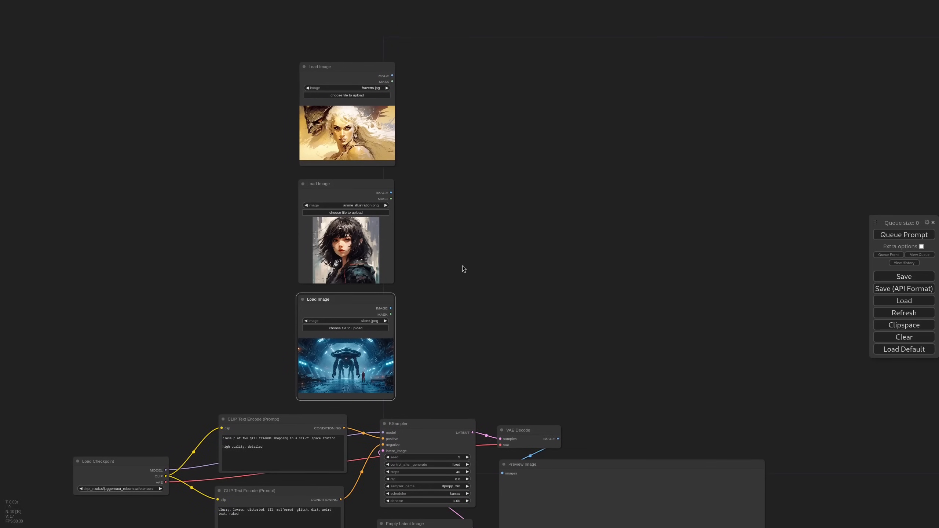
{"action": "mouse_move", "coordinate": [464, 237]}
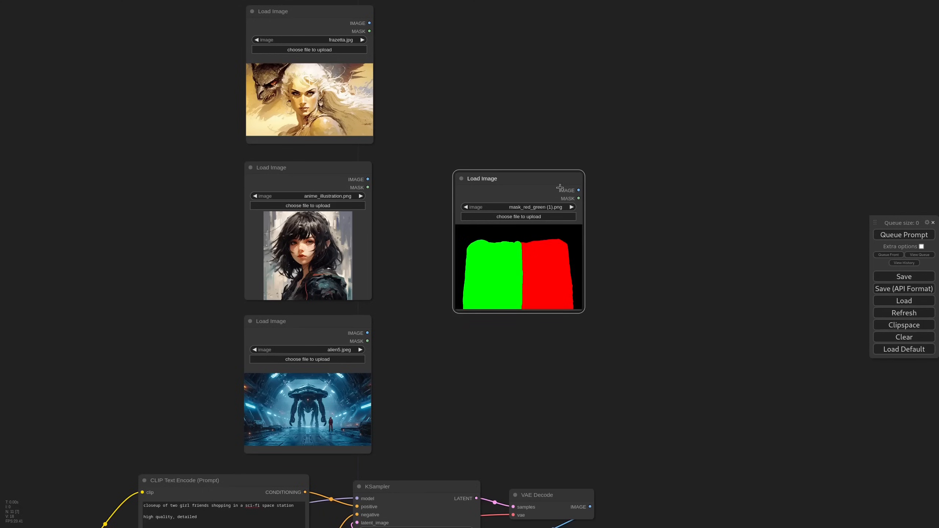
Feed the red-green mask image into Mask From RGB/CMY/BW and preview its red mask output
{"action": "left_click_drag", "start_coordinate": [518, 178], "coordinate": [485, 168]}
{"action": "type", "text": "maskfrom"}
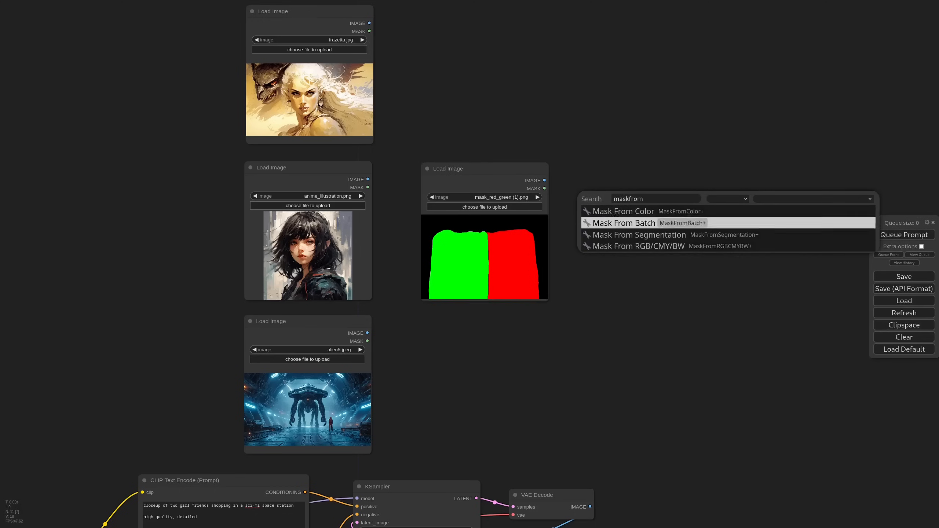
{"action": "left_click", "coordinate": [638, 246]}
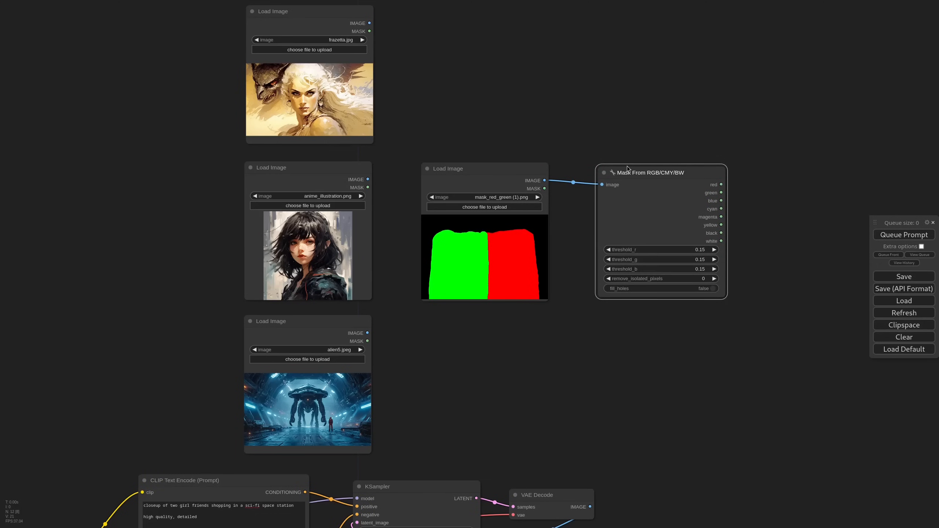
{"action": "scroll", "scroll_direction": "down", "scroll_amount": 3}
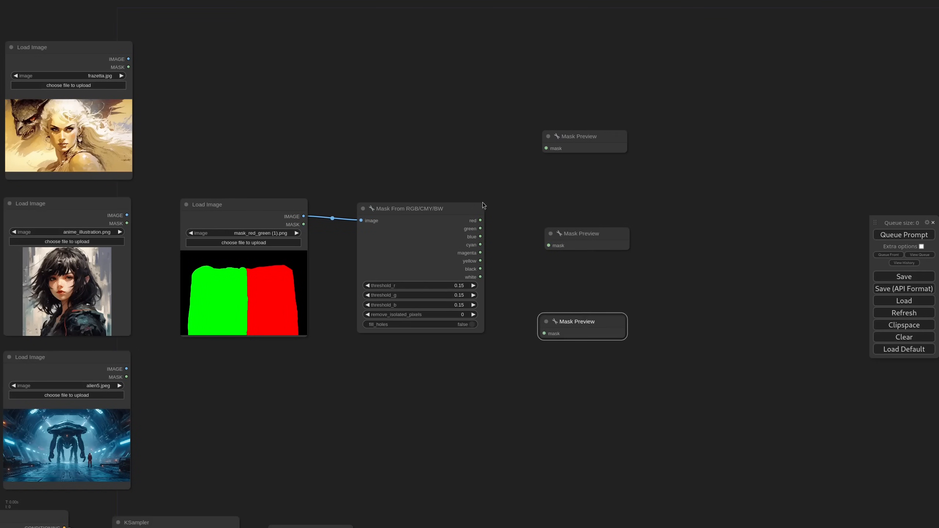
{"action": "left_click_drag", "start_coordinate": [481, 220], "coordinate": [546, 148]}
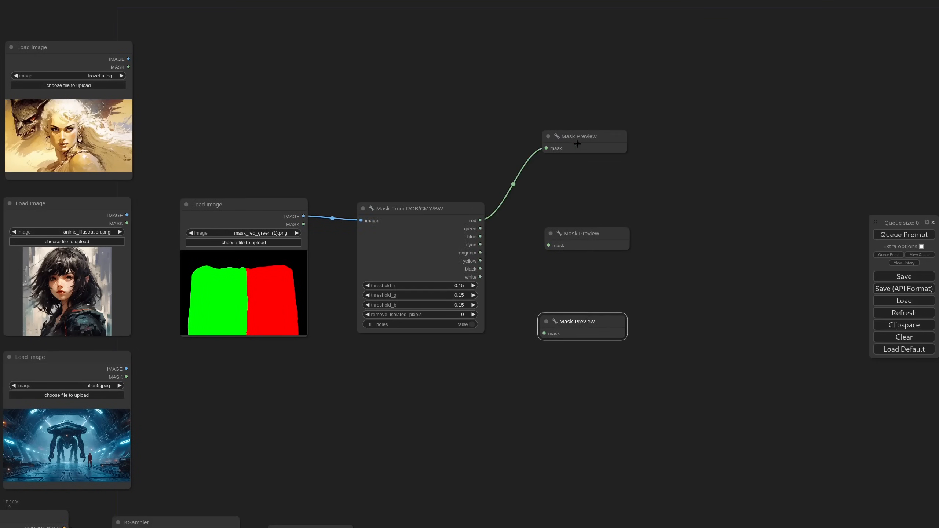
{"action": "mouse_move", "coordinate": [500, 216]}
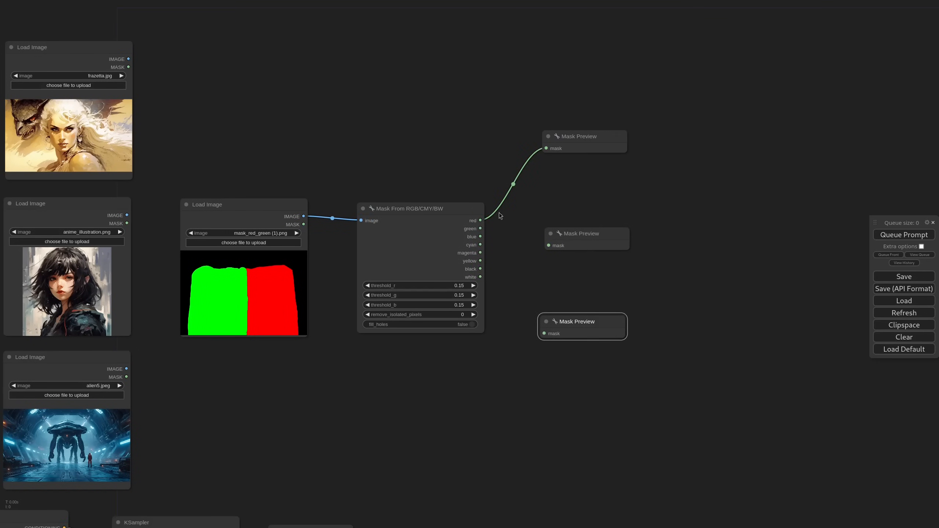
{"action": "scroll", "scroll_direction": "down", "scroll_amount": 3}
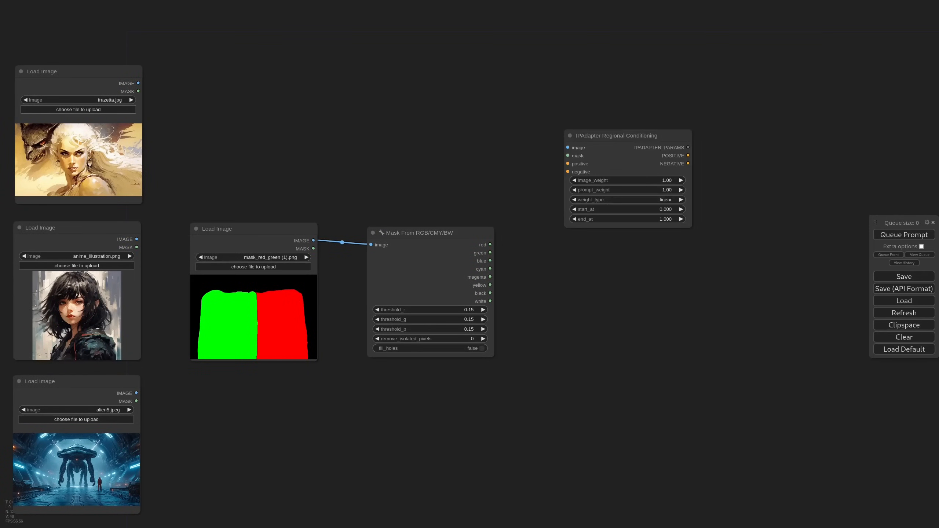
{"action": "mouse_move", "coordinate": [564, 141]}
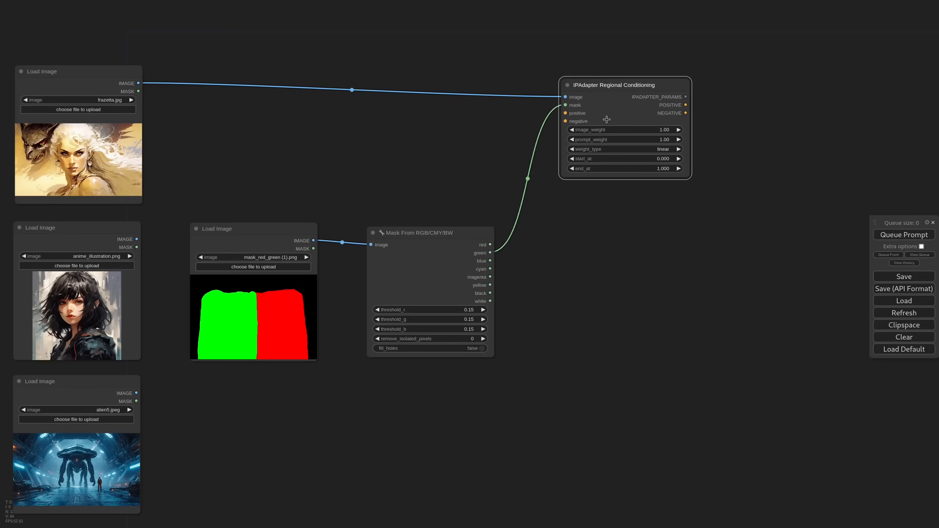
{"action": "mouse_move", "coordinate": [622, 101]}
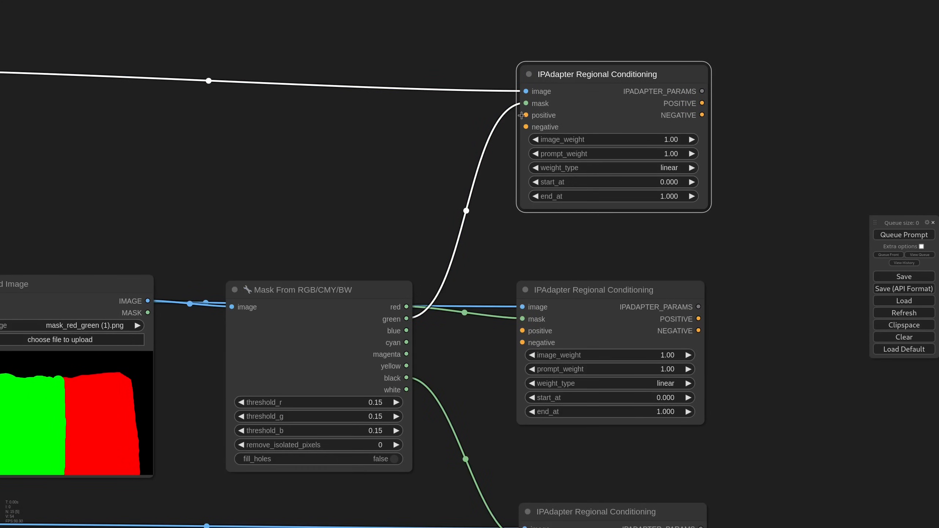
{"action": "mouse_move", "coordinate": [539, 132]}
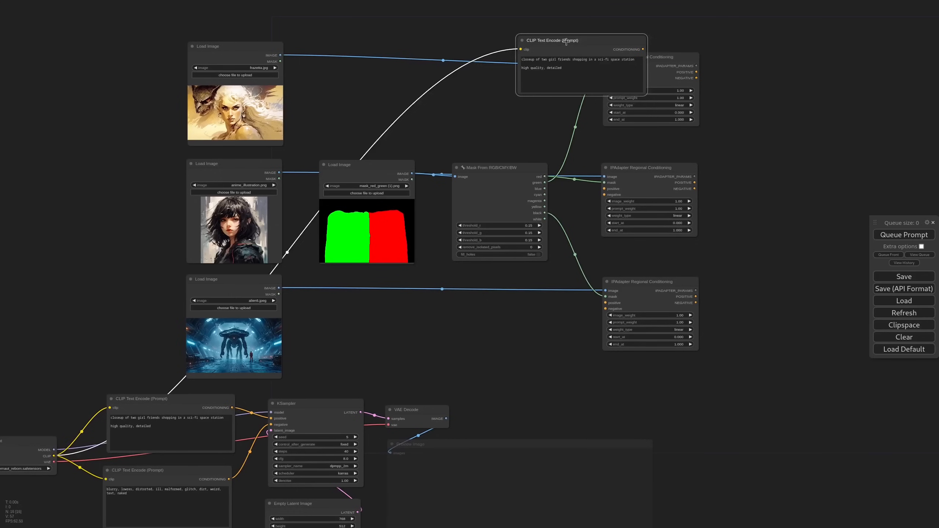
Give the first region the prompt 'illustration of a blonde woman' with an 'anime' negative
{"action": "left_click_drag", "start_coordinate": [566, 40], "coordinate": [506, 38]}
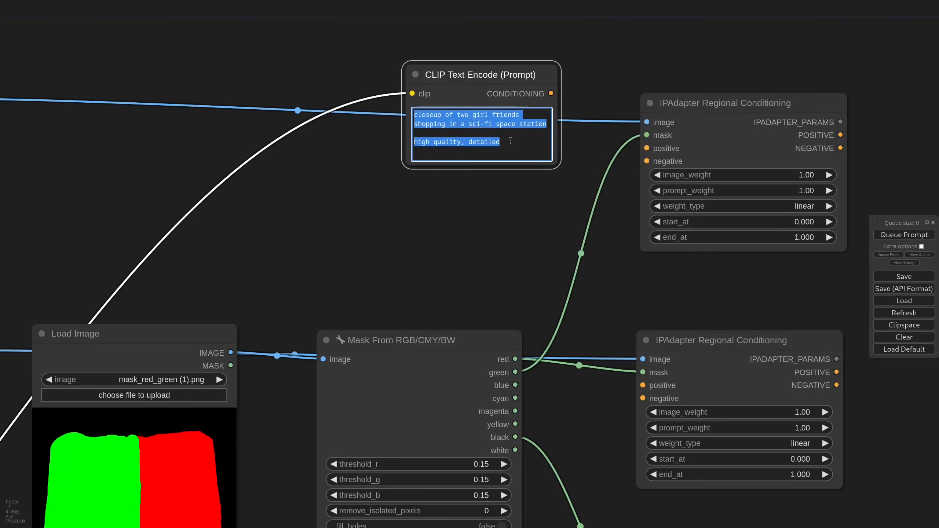
{"action": "type", "text": "illustration of a blonde woma"}
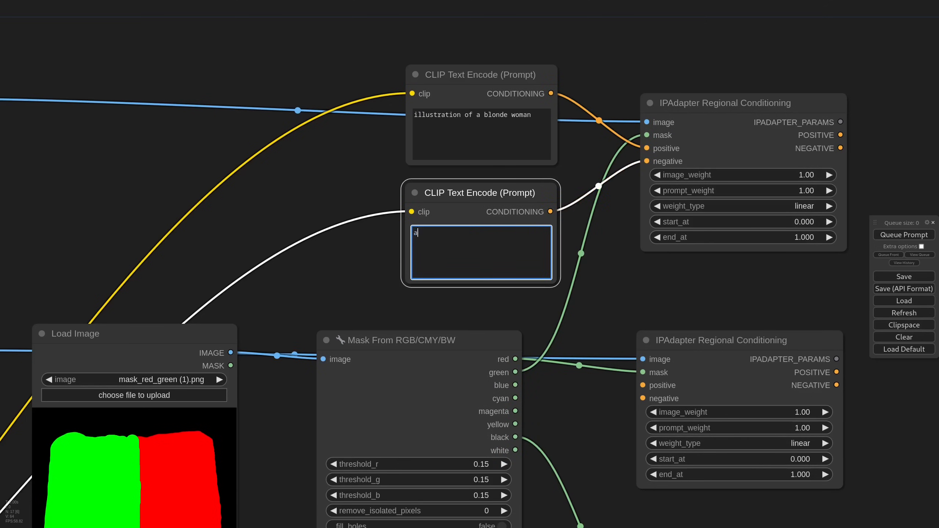
{"action": "type", "text": "nime"}
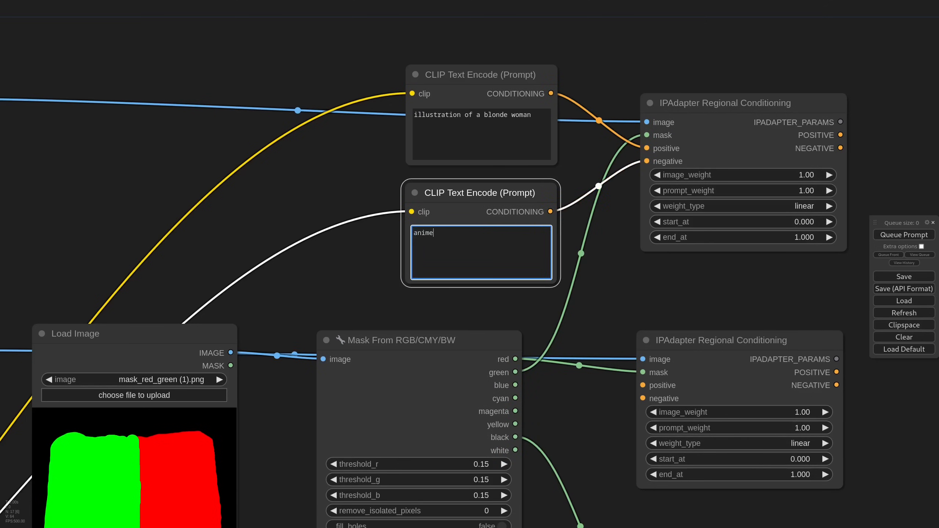
{"action": "mouse_move", "coordinate": [615, 299]}
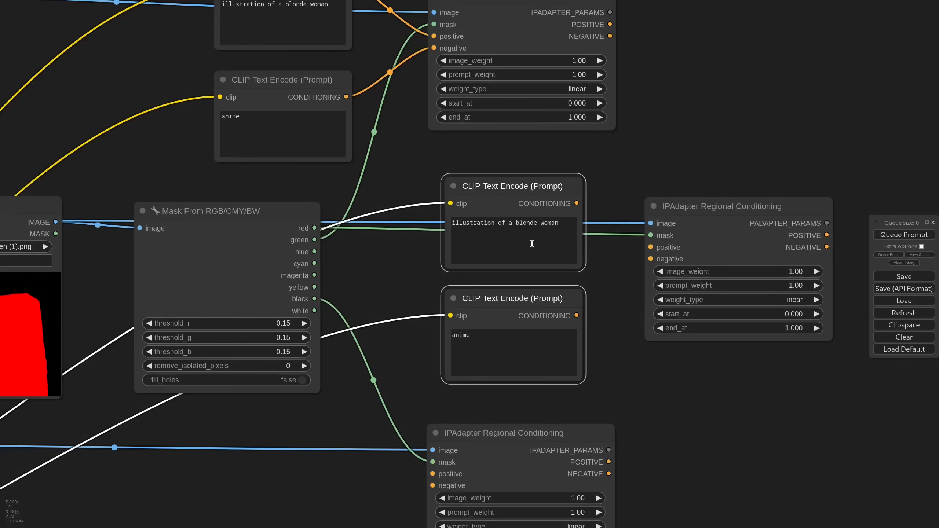
Give the second region the prompt 'anime illustration of a young woman with a black jacket'
{"action": "type", "text": "anime illustration"}
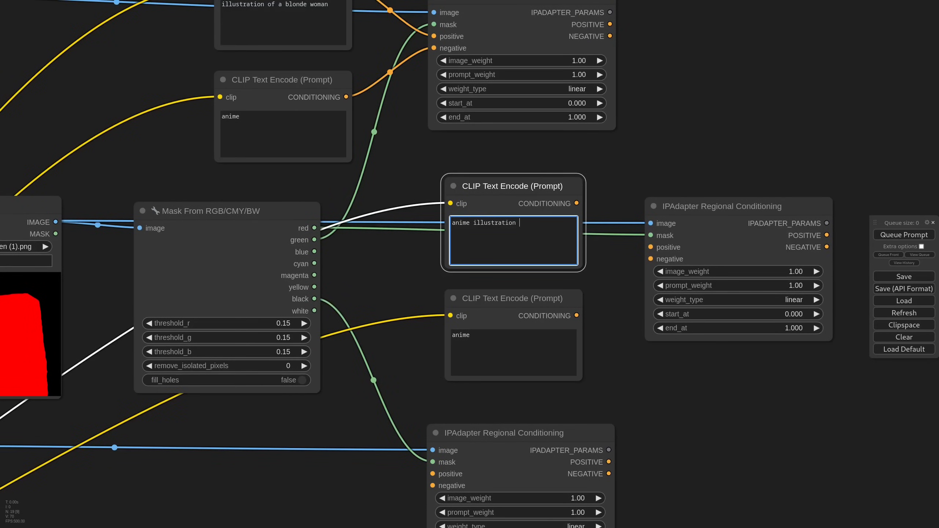
{"action": "type", "text": "of a young woman"}
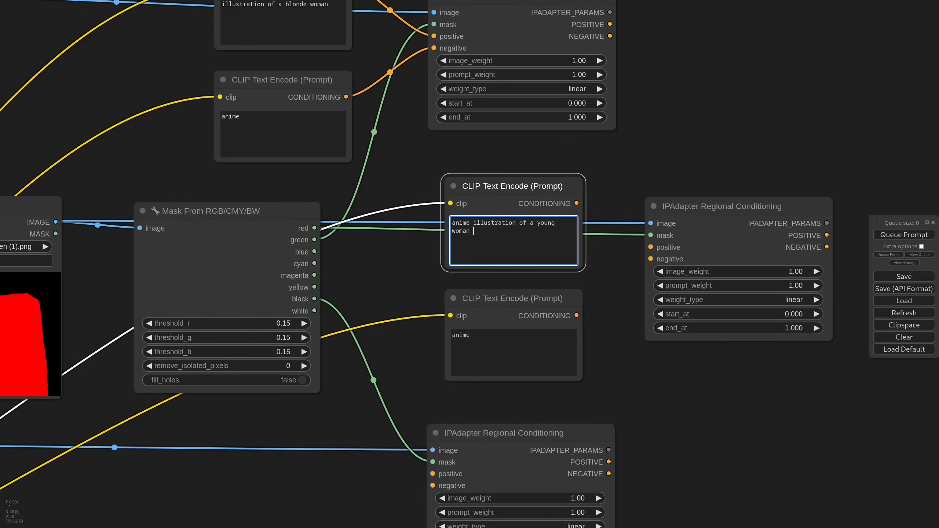
{"action": "type", "text": "with a black jacket"}
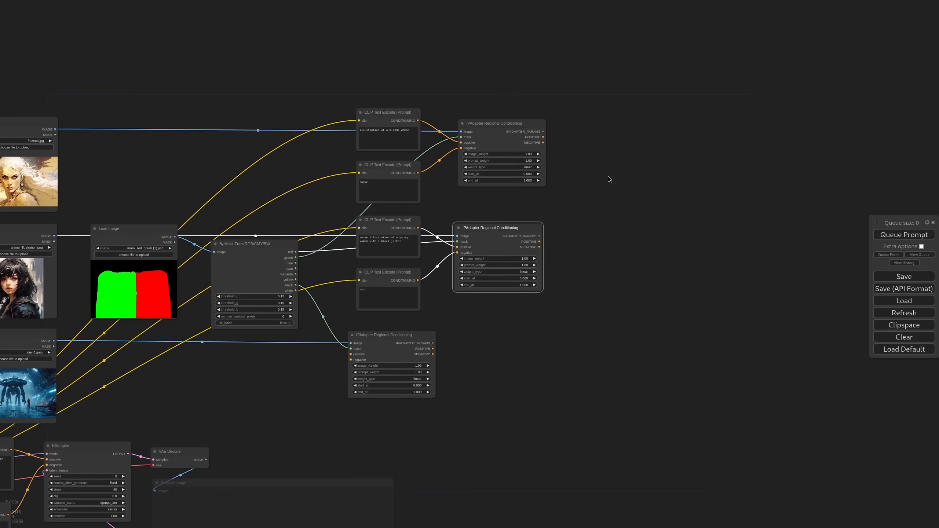
Add IPAdapter Combine Params and two Conditionings Combine Multiple nodes for positives and negatives
{"action": "type", "text": "ipadaptercom"}
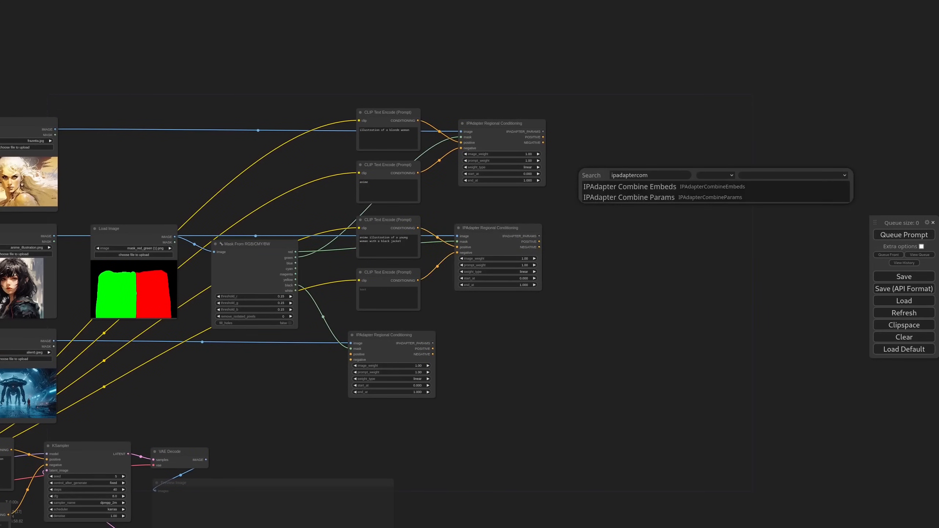
{"action": "left_click", "coordinate": [628, 197]}
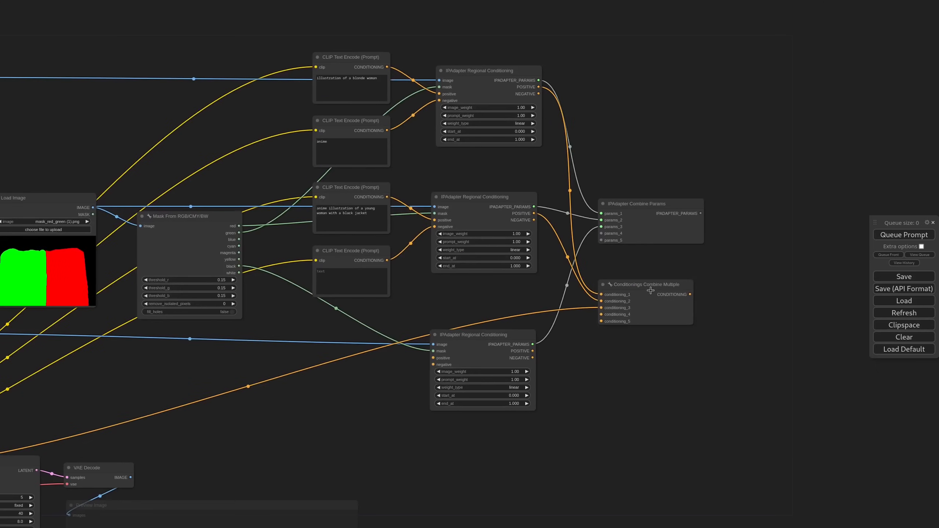
{"action": "left_click_drag", "start_coordinate": [646, 285], "coordinate": [646, 330]}
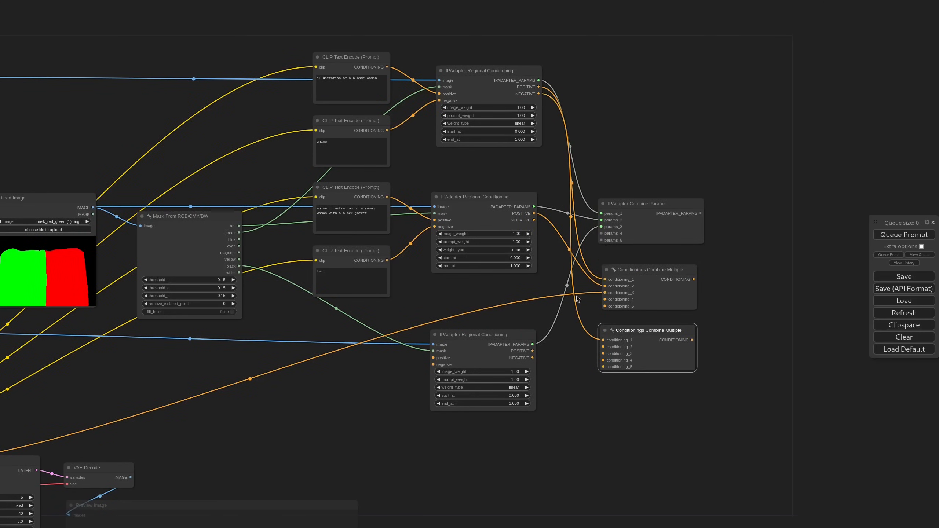
{"action": "scroll", "scroll_direction": "down", "scroll_amount": 3}
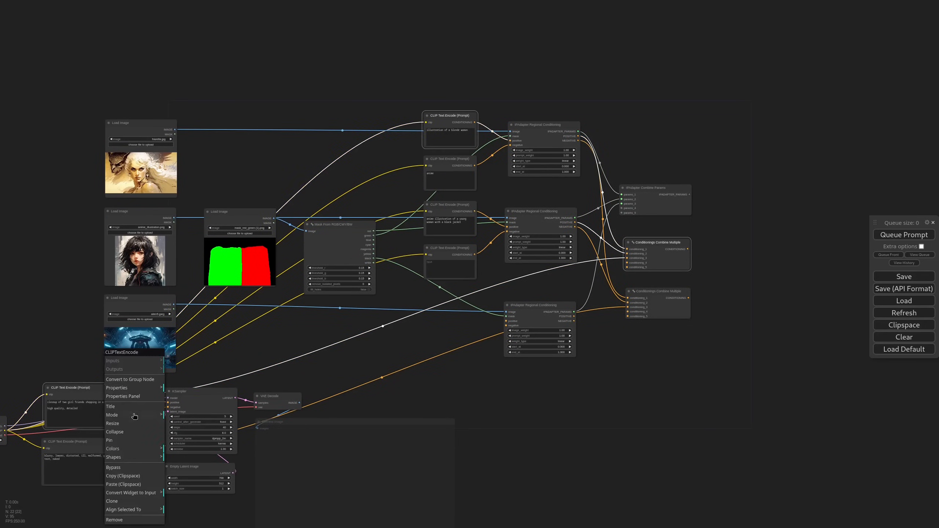
Tint the positive prompt nodes green and the negative ones red
{"action": "left_click", "coordinate": [533, 322]}
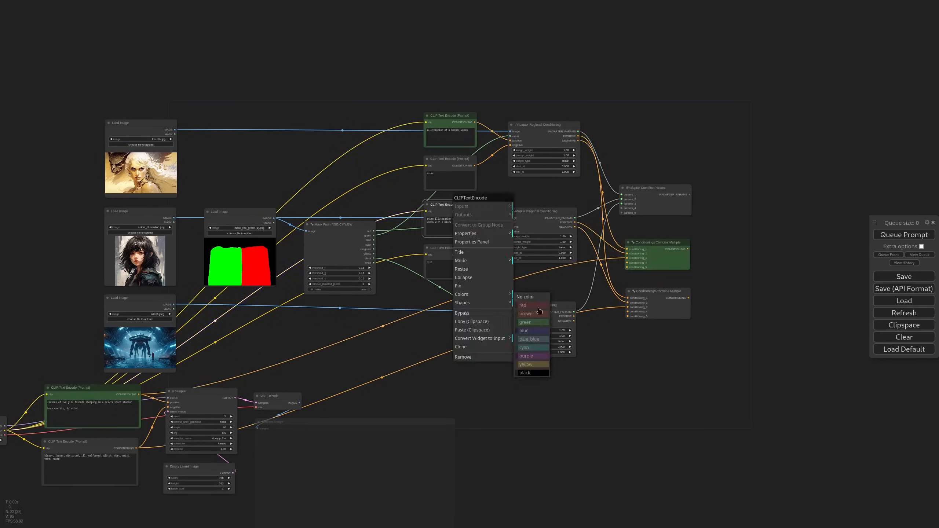
{"action": "left_click", "coordinate": [526, 315]}
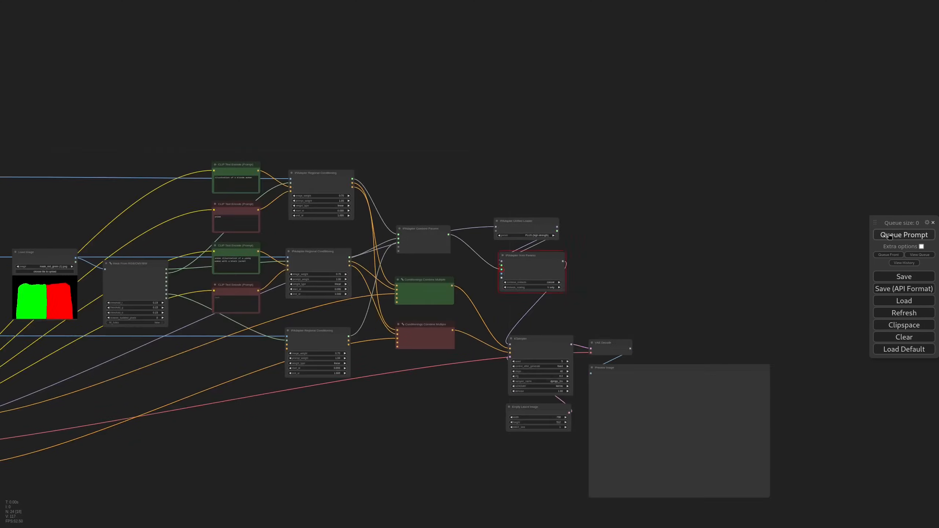
Regenerate, then add '(dirt, scar, tatoo:1.1)' to the black-jacket region's negative prompt
{"action": "left_click", "coordinate": [903, 235]}
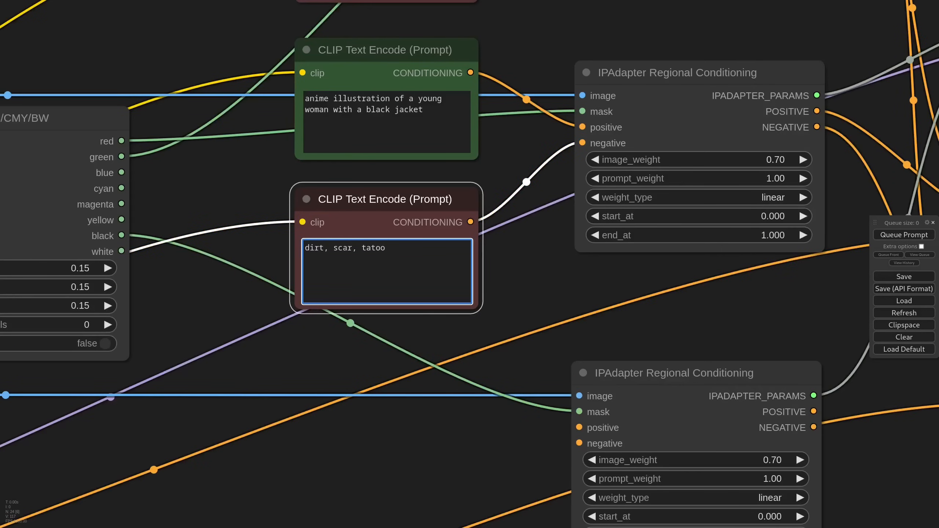
{"action": "type", "text": "(dirt, scar, tatoo:1.1)"}
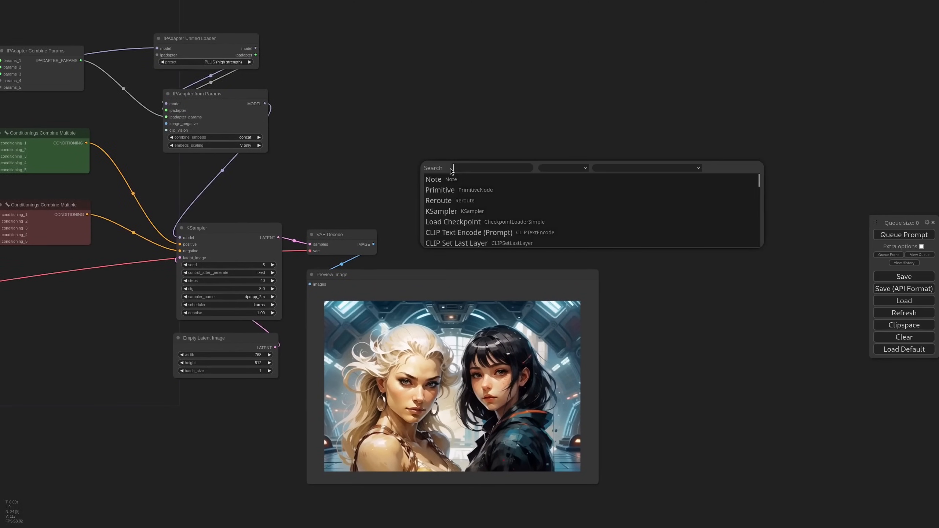
Add an NNLatentUpscale node for SD 1.x fed by the first sampler's latent
{"action": "type", "text": "nnup"}
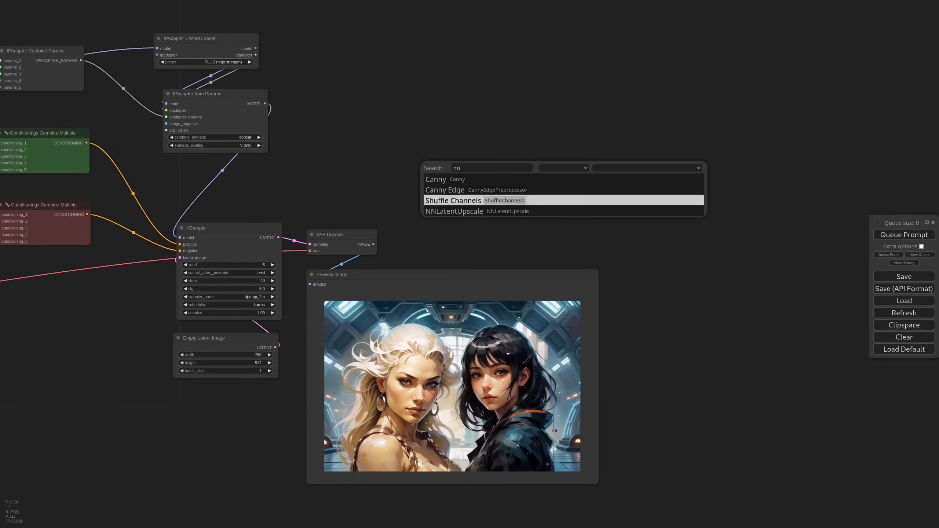
{"action": "left_click", "coordinate": [454, 211]}
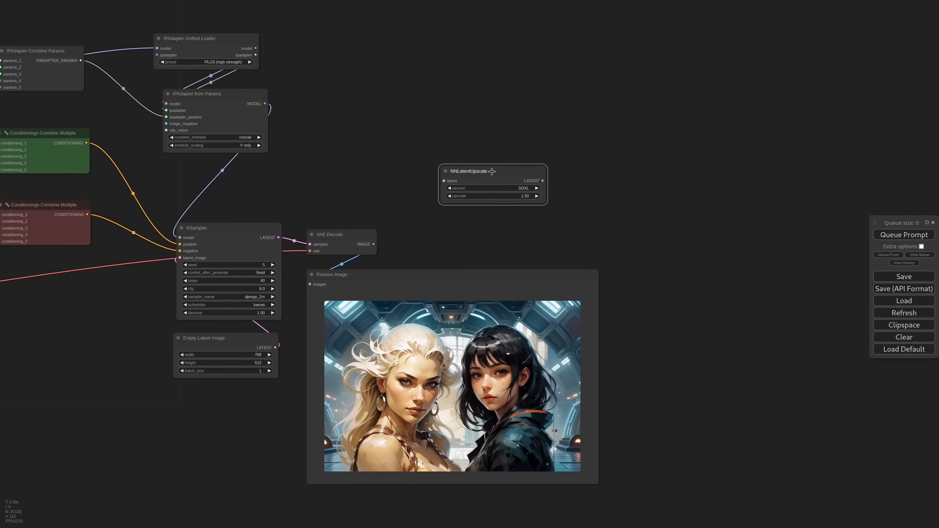
{"action": "left_click", "coordinate": [537, 188]}
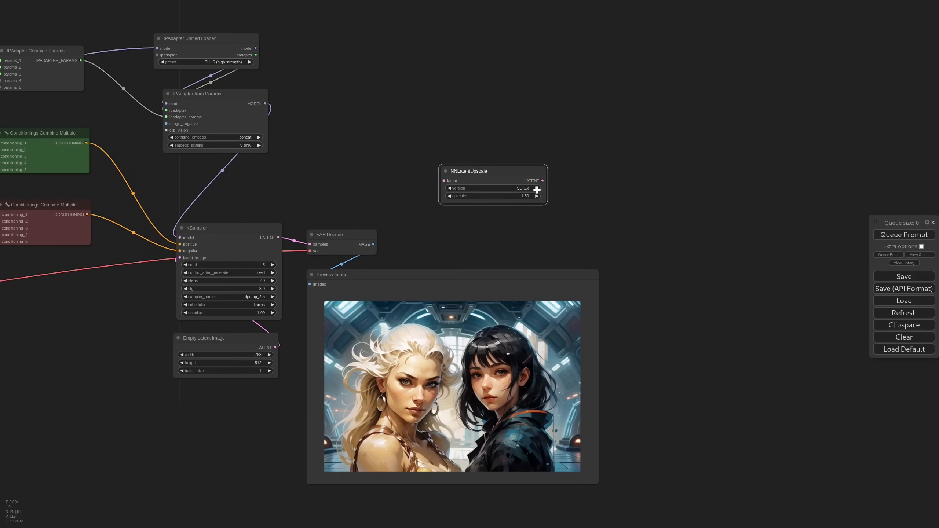
{"action": "left_click_drag", "start_coordinate": [278, 237], "coordinate": [445, 180]}
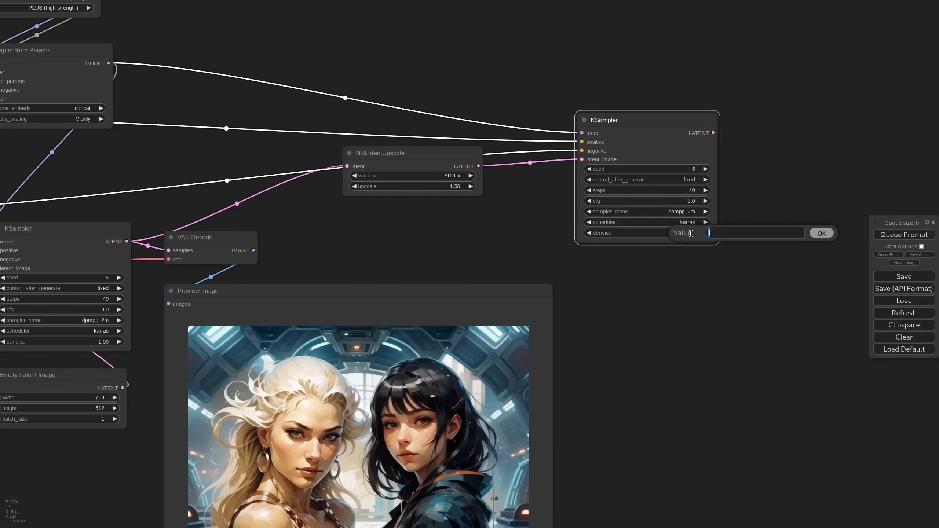
Set the upscale sampler to 0.55 denoise, seed 302 and 30 steps
{"action": "type", "text": ".5"}
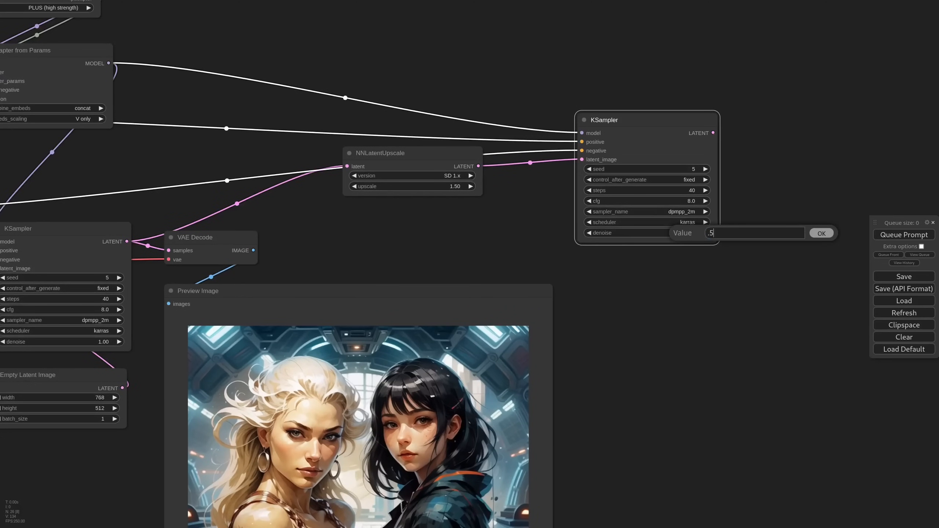
{"action": "left_click", "coordinate": [821, 234]}
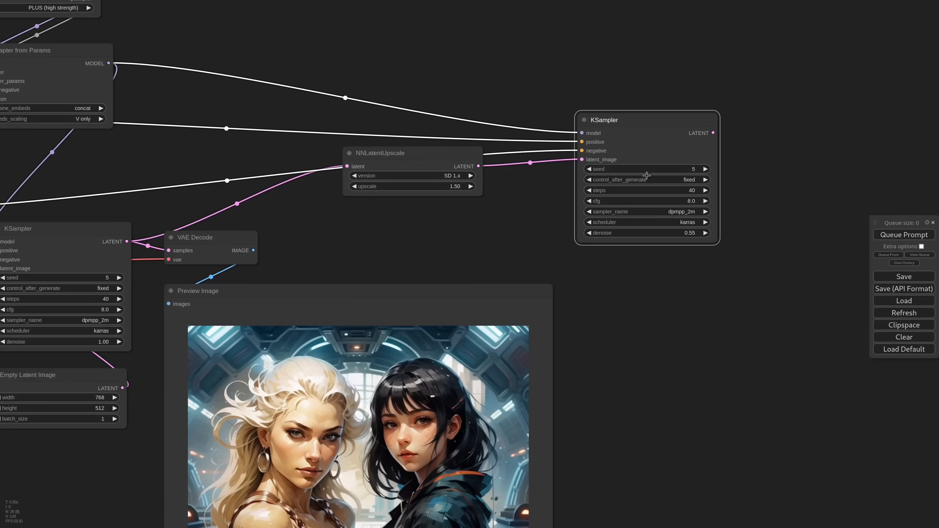
{"action": "left_click", "coordinate": [692, 168]}
{"action": "type", "text": "302"}
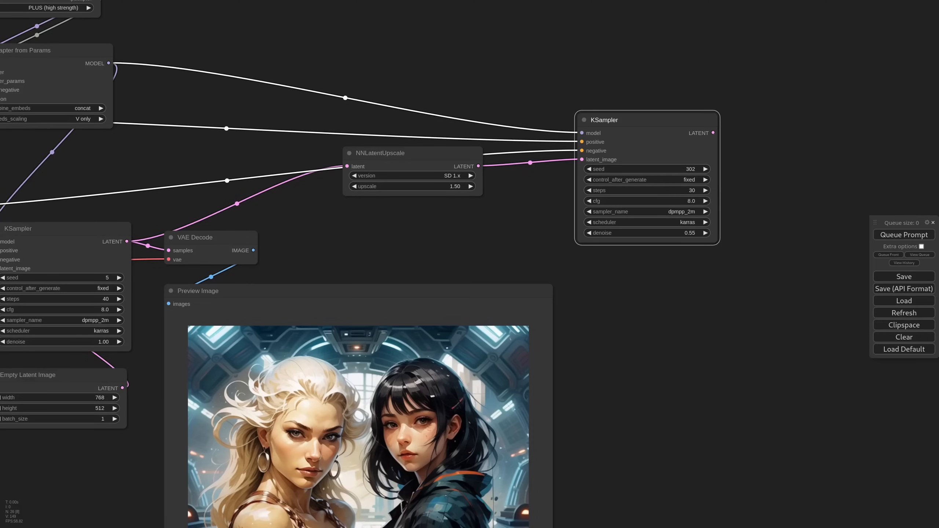
{"action": "scroll", "scroll_direction": "down", "scroll_amount": 3}
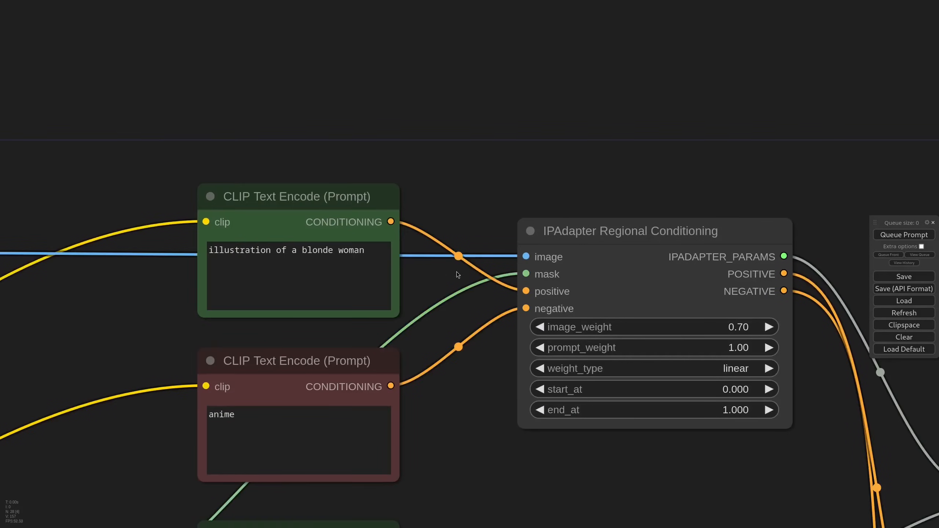
Reprompt the blonde region as 'photo of a woman wearing a fashion clothing, high quality professional photography'
{"action": "type", "text": "with beautifu"}
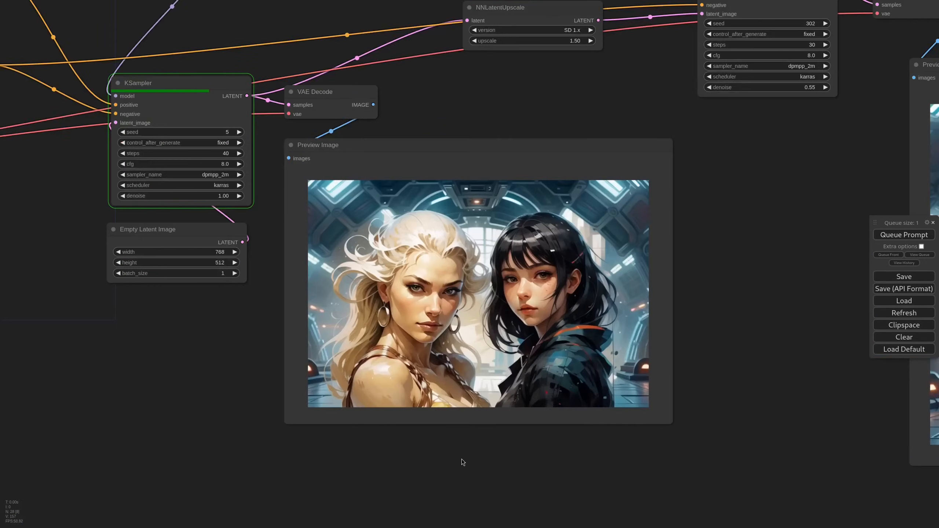
{"action": "scroll", "scroll_direction": "down", "scroll_amount": 3}
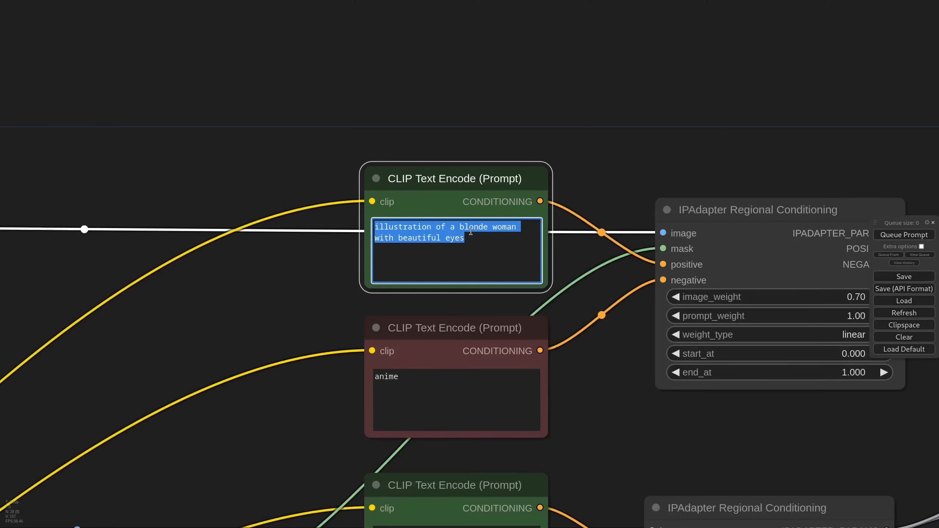
{"action": "type", "text": "photo of a woman wearing a"}
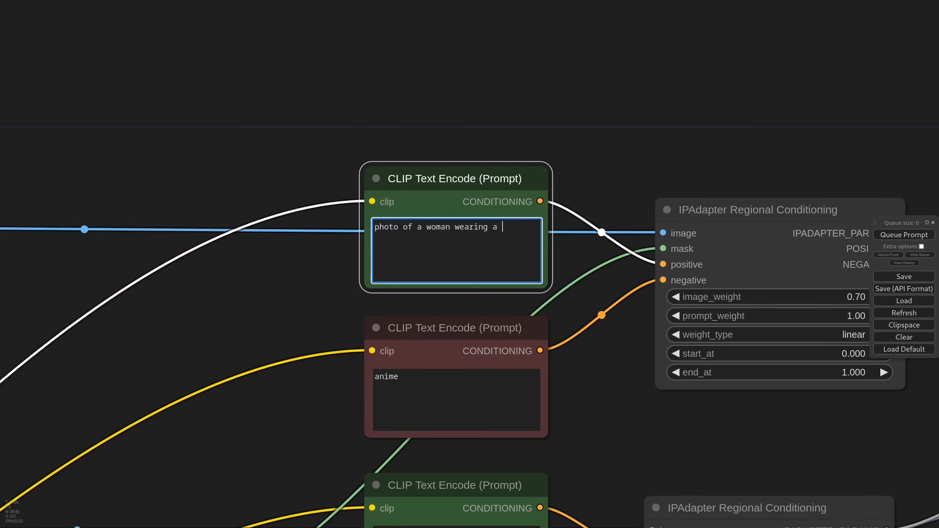
{"action": "type", "text": "fashion clothing, high quality"}
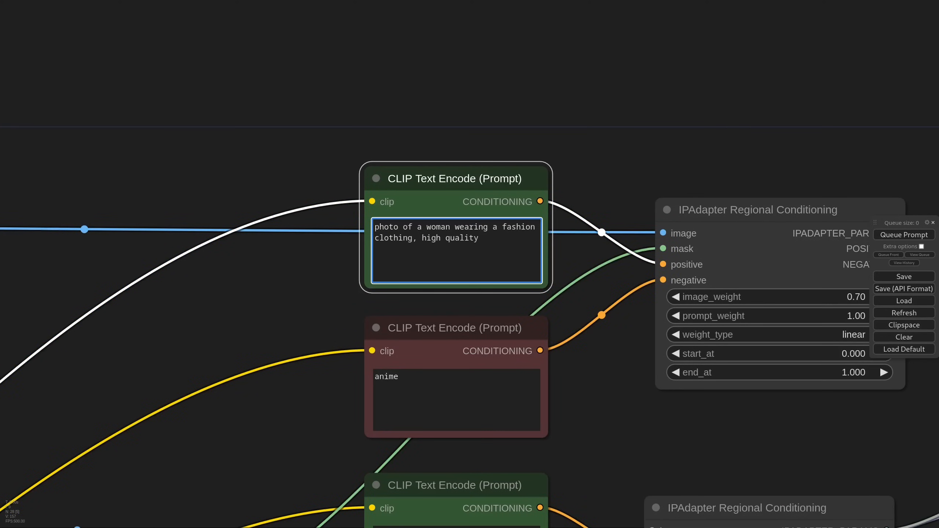
{"action": "type", "text": "professional photography"}
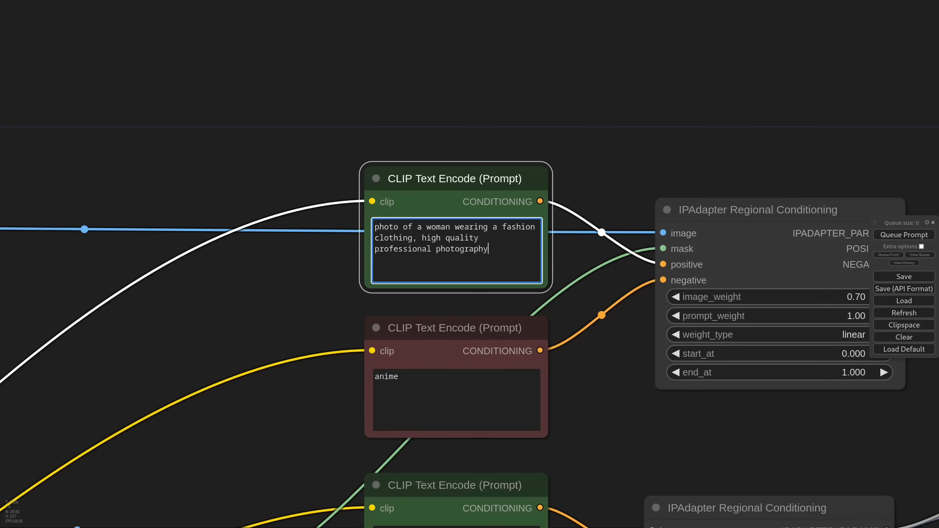
Add 'illustration, painting' to that region's negative and regenerate the image
{"action": "type", "text": ", illustration, painting"}
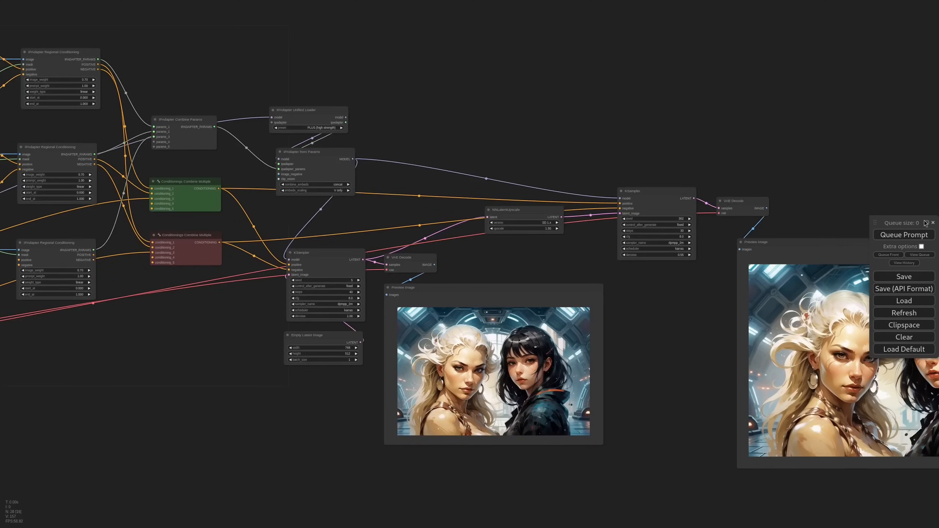
{"action": "left_click", "coordinate": [903, 234]}
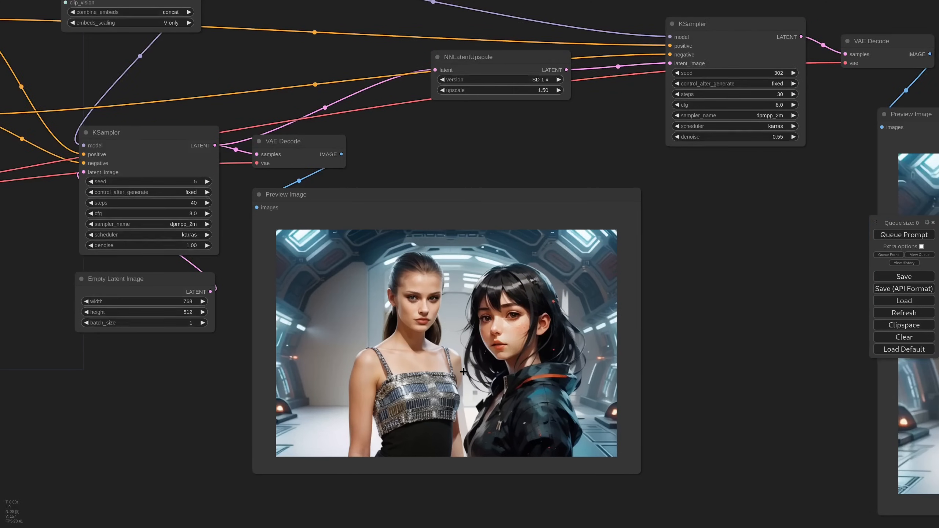
{"action": "left_click", "coordinate": [903, 234]}
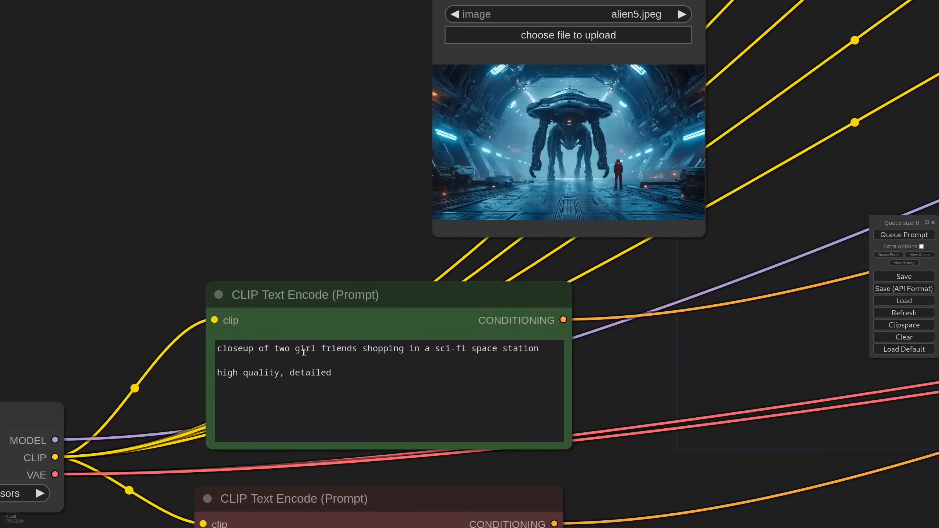
Prompt the scene as 'a cat and a tiger', the regions as cat and tiger closeups, and regenerate
{"action": "type", "text": "a cat and a t"}
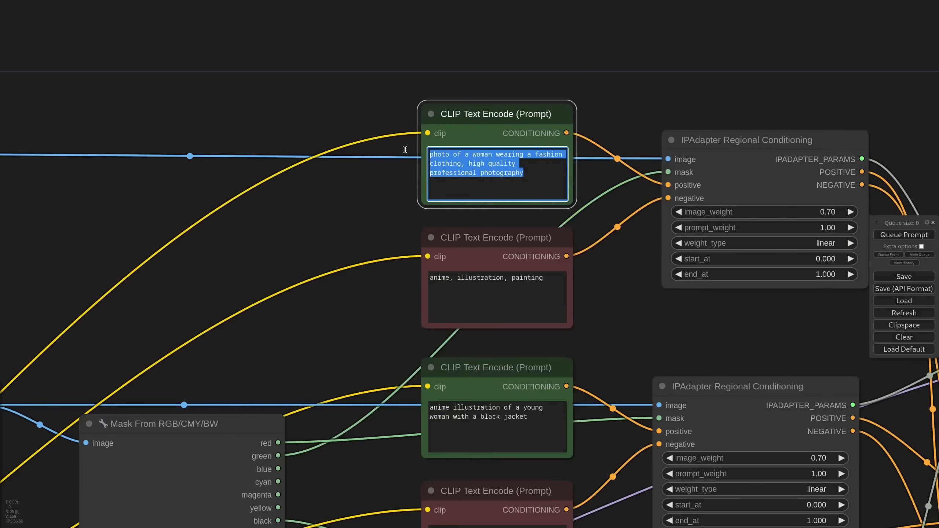
{"action": "type", "text": "closeup of a cat, detailed, high quality"}
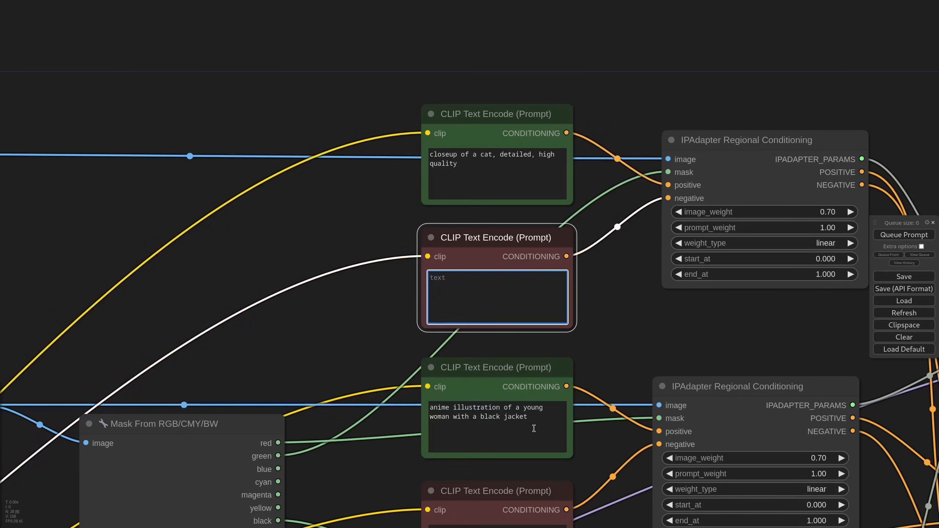
{"action": "type", "text": "a closeup of a tiger"}
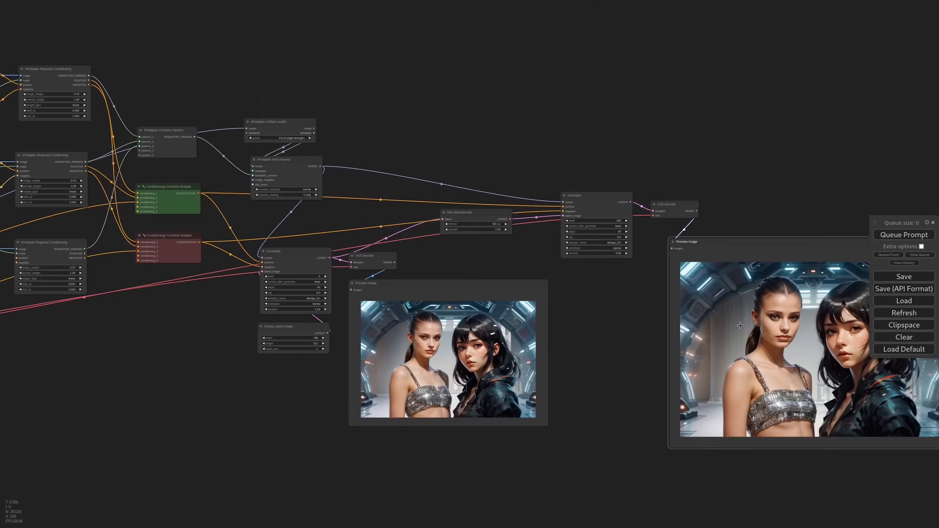
{"action": "left_click", "coordinate": [904, 234]}
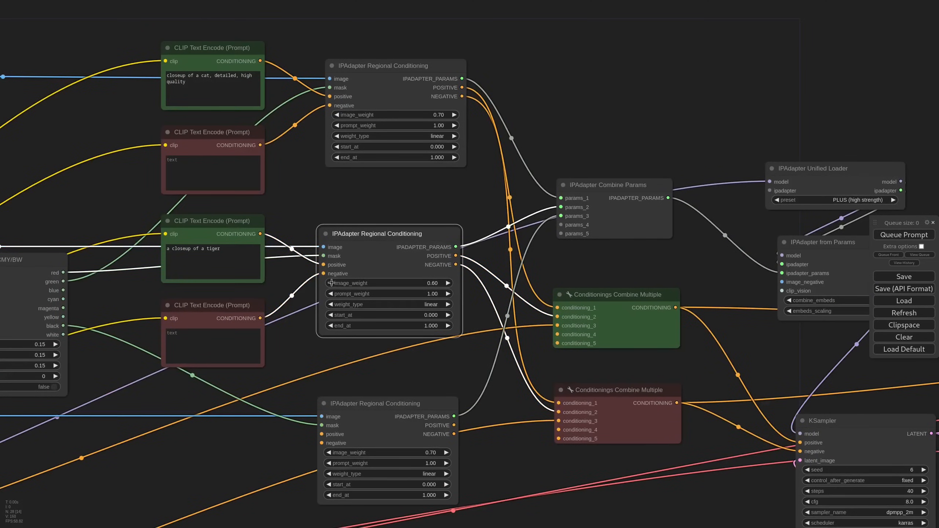
{"action": "mouse_move", "coordinate": [338, 225]}
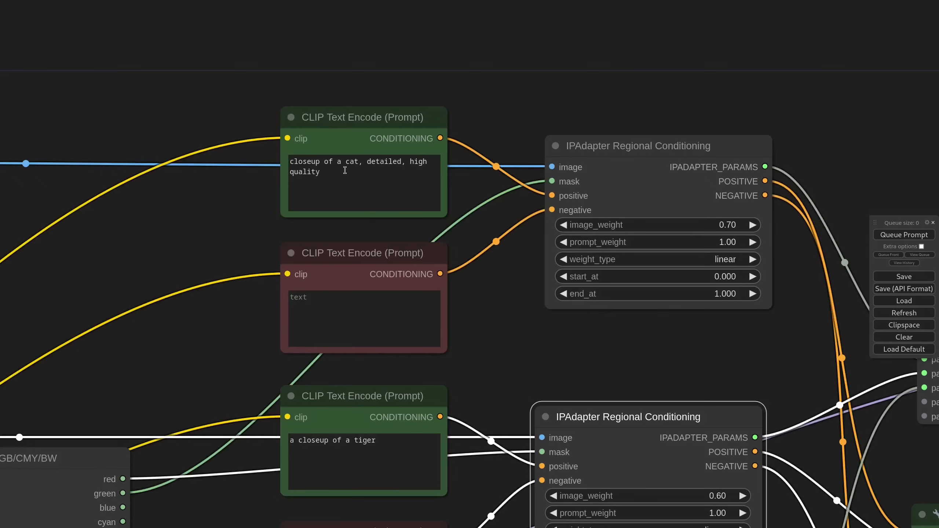
{"action": "mouse_move", "coordinate": [373, 165]}
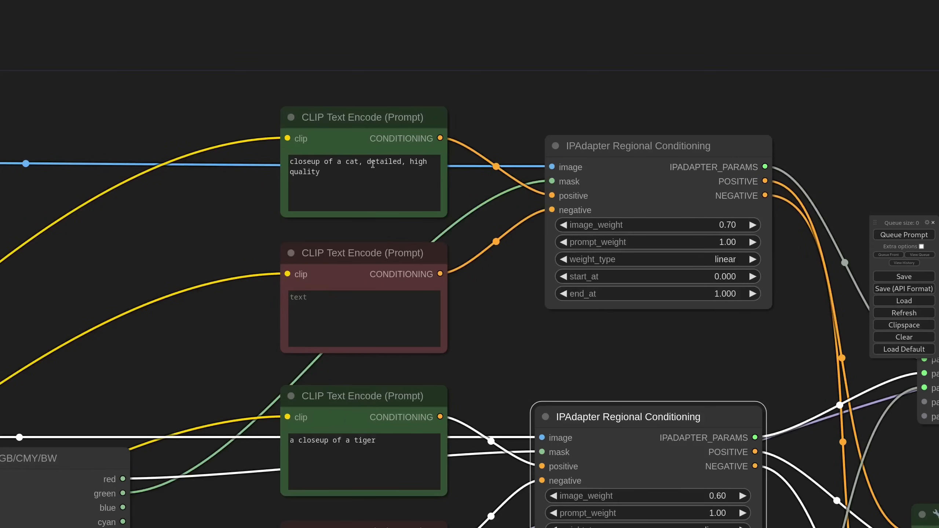
Make the cat region a Siamese cat with 'tiger' negated, and negate 'cat' in the tiger region
{"action": "left_click", "coordinate": [367, 177]}
{"action": "type", "text": " Siamese"}
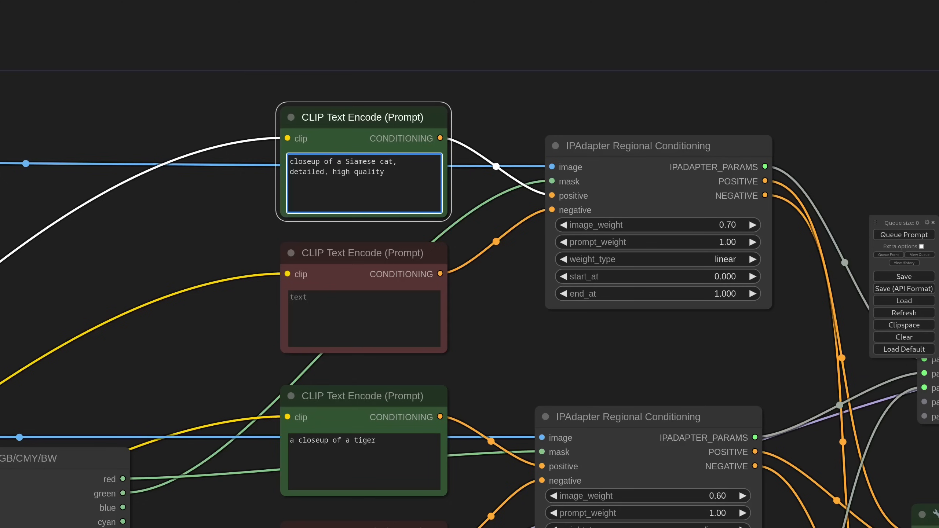
{"action": "left_click", "coordinate": [364, 319]}
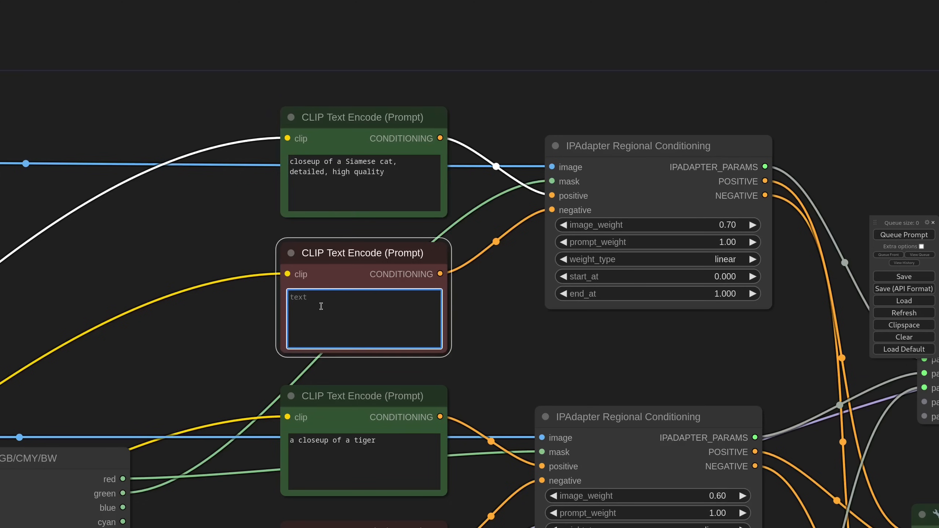
{"action": "type", "text": "tiger:1.2)"}
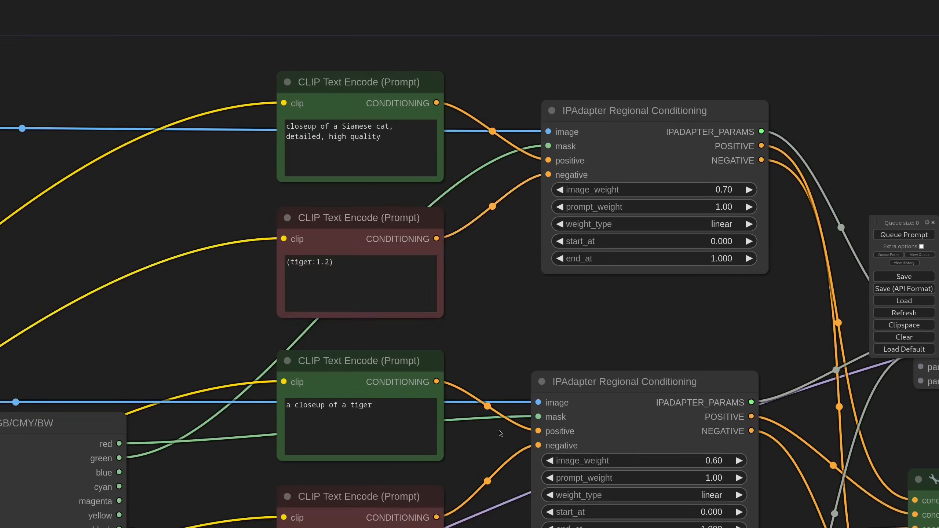
{"action": "type", "text": "cat"}
{"action": "type", "text": "imagecr"}
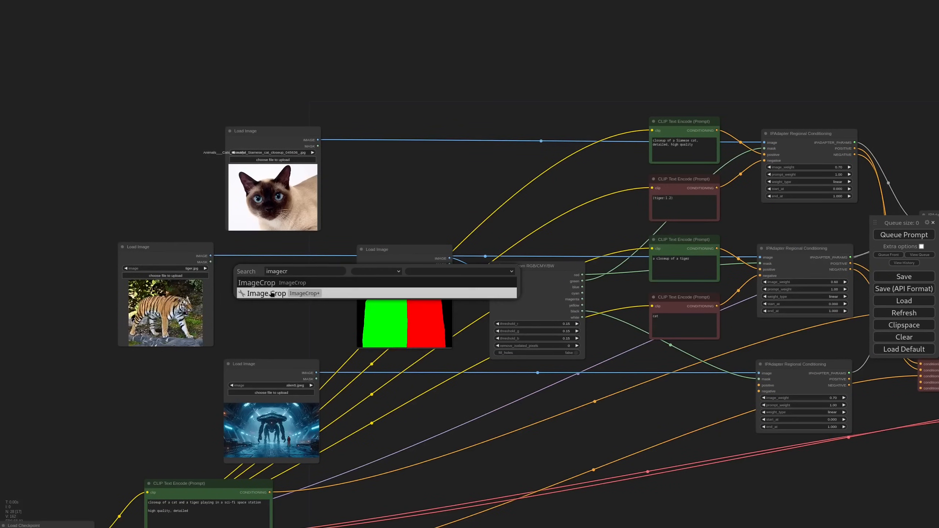
Queue the render of the Siamese cat beside the tiger in the space station
{"action": "left_click", "coordinate": [266, 293]}
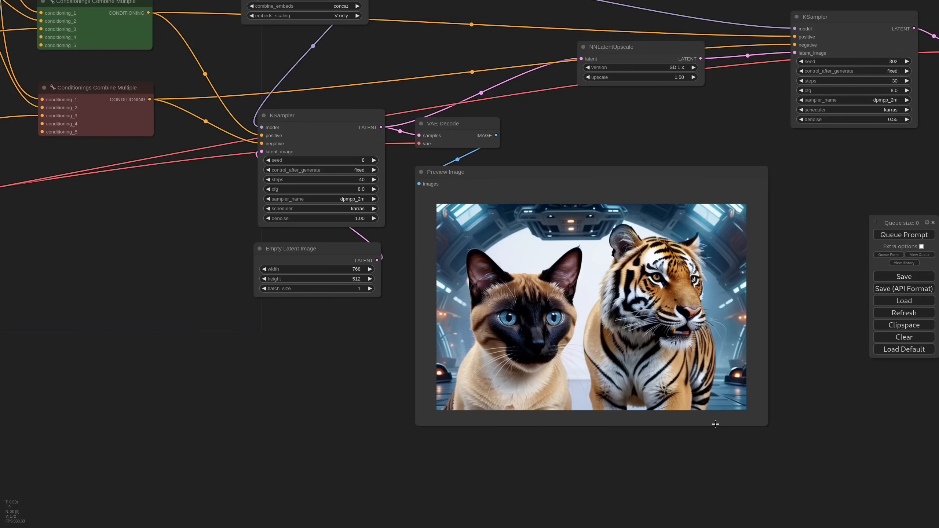
{"action": "mouse_move", "coordinate": [348, 357]}
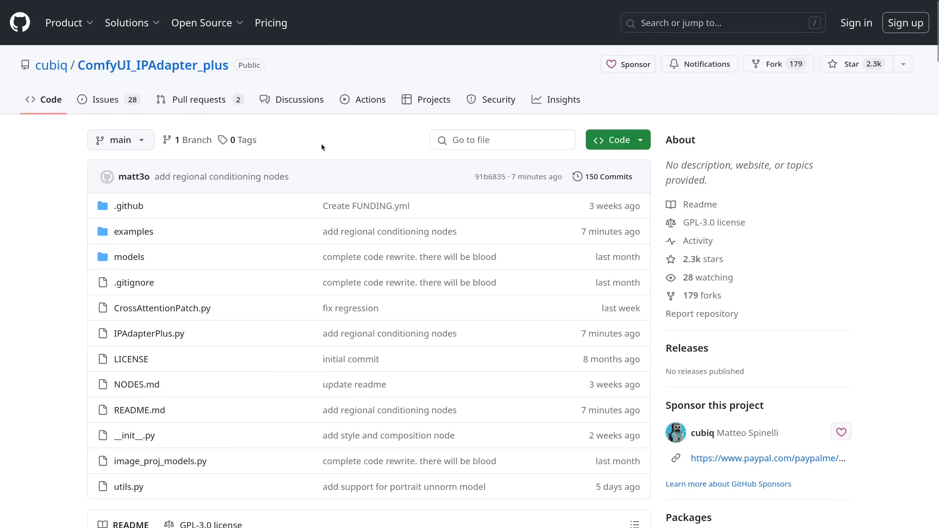
Browse the IPAdapter_plus README on GitHub, then reprompt the tiger region as 'anime, girl'
{"action": "scroll", "scroll_direction": "down", "scroll_amount": 3}
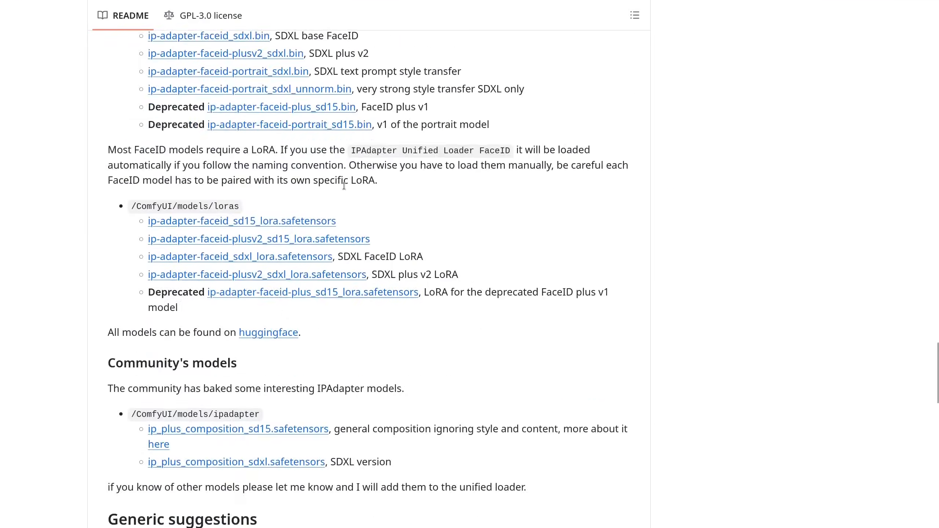
{"action": "scroll", "scroll_direction": "down", "scroll_amount": 3}
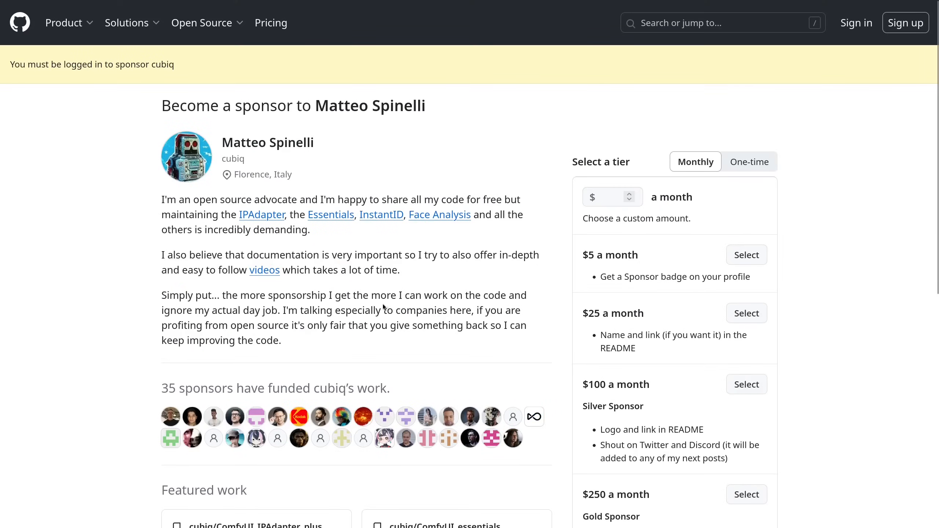
{"action": "mouse_move", "coordinate": [390, 305]}
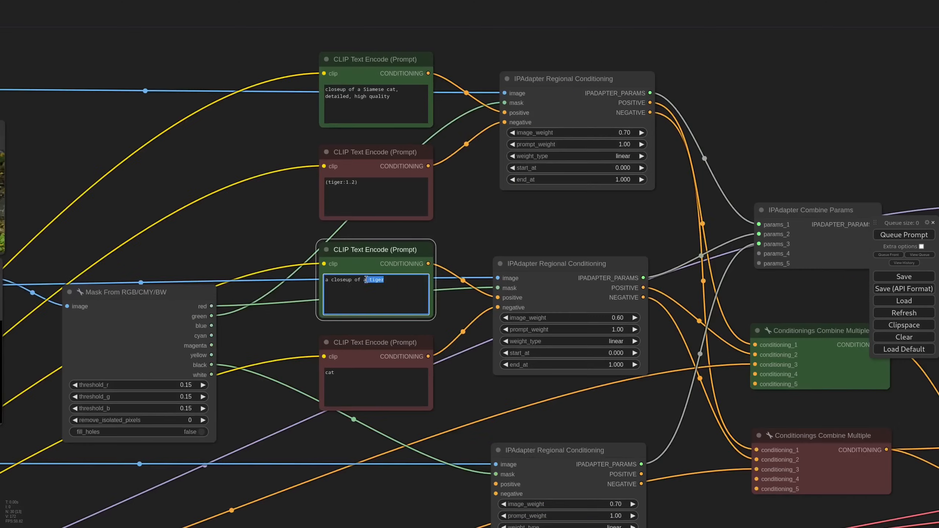
{"action": "type", "text": "anime, girl"}
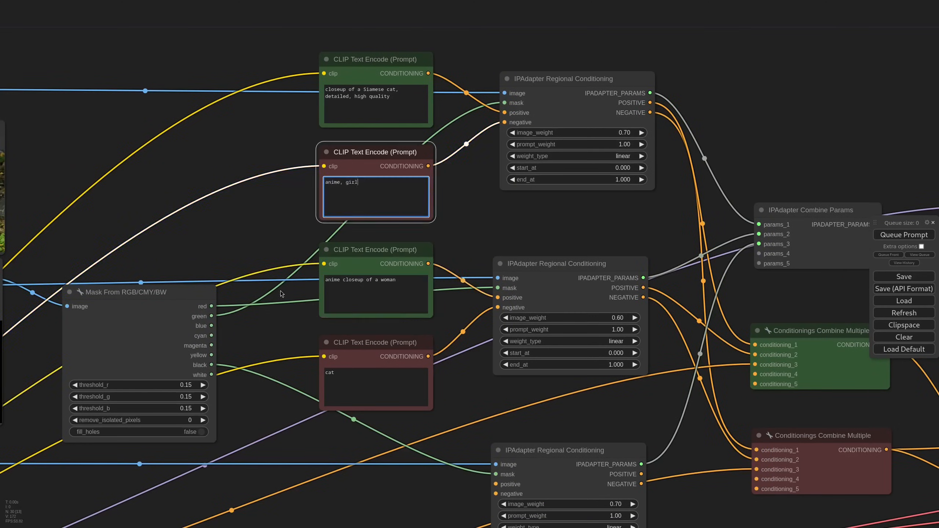